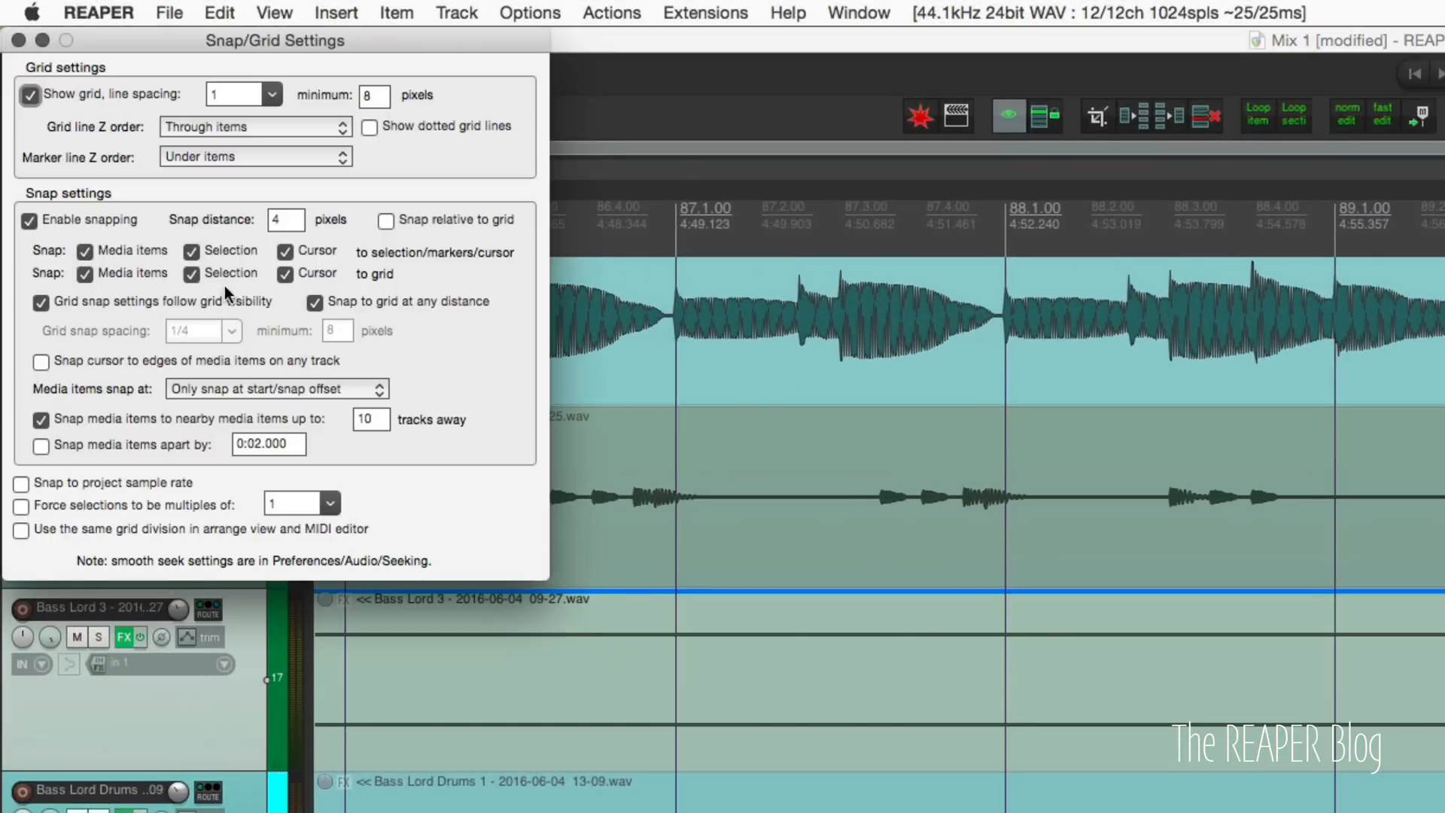
# Reopen Snap/Grid Settings and change 'Show grid, line spacing' from 1 to 1/8.
pyautogui.click(15, 39)
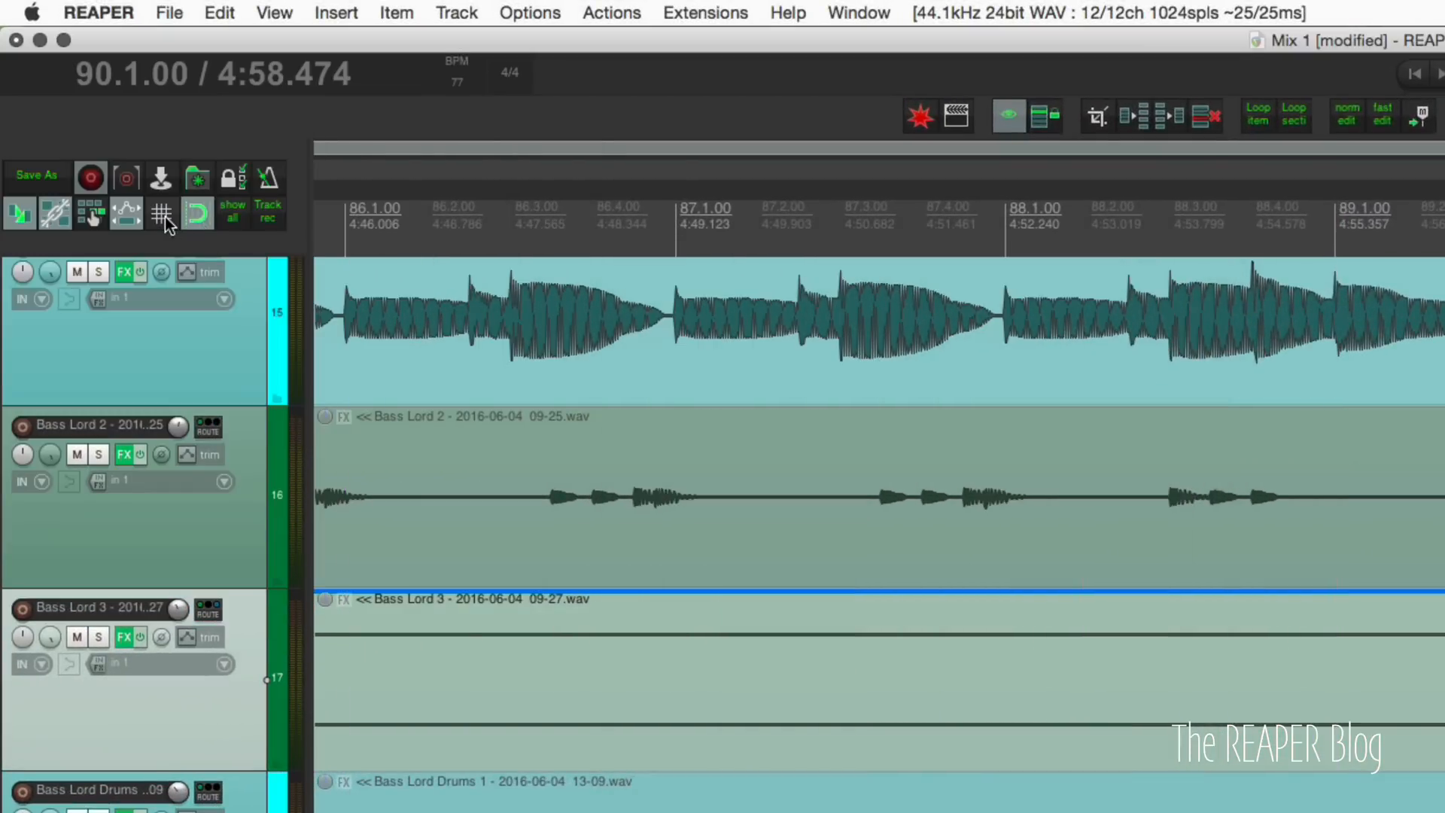
pyautogui.click(161, 216)
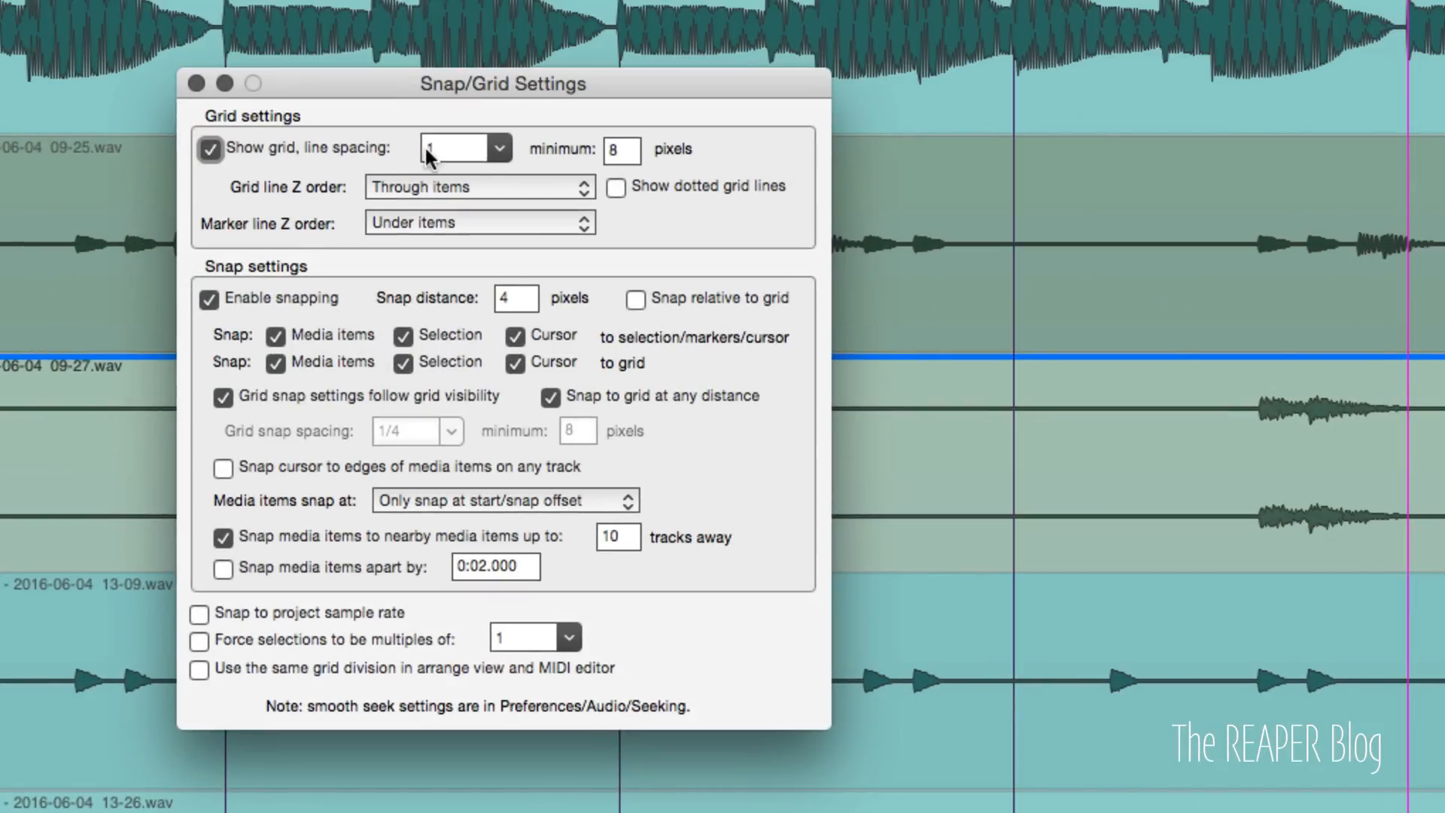
pyautogui.click(498, 147)
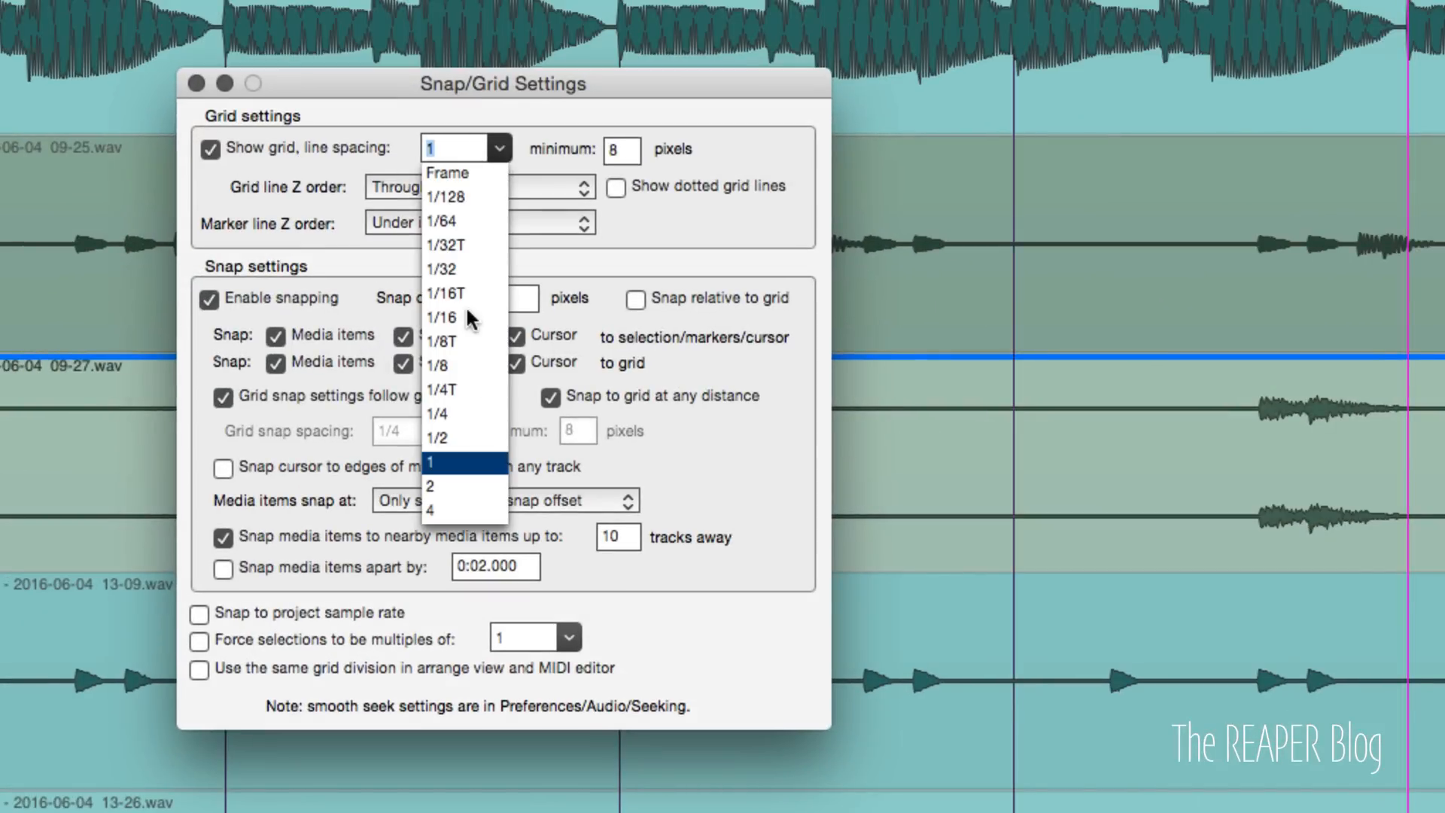
pyautogui.moveTo(473, 227)
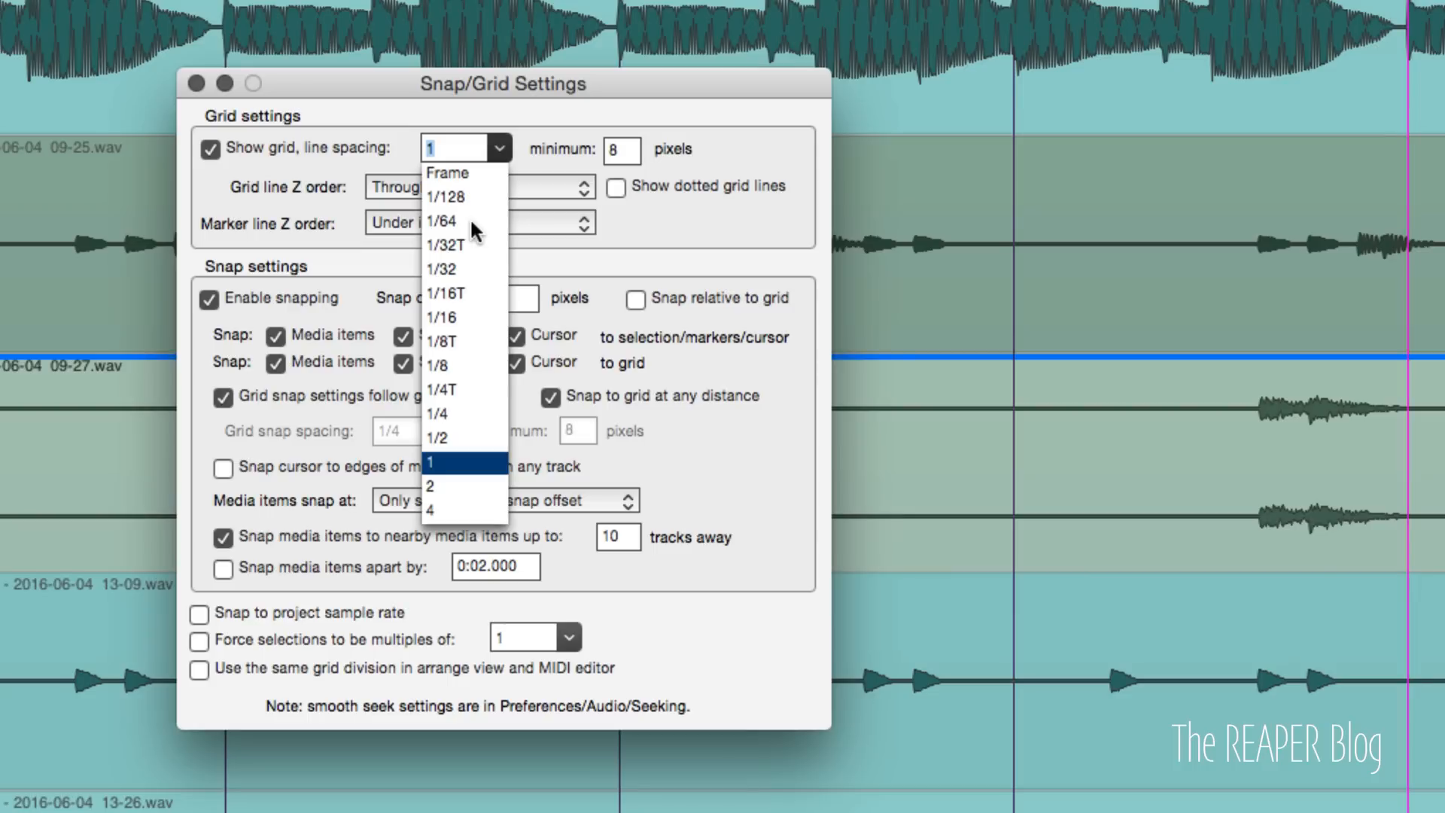
pyautogui.moveTo(476, 211)
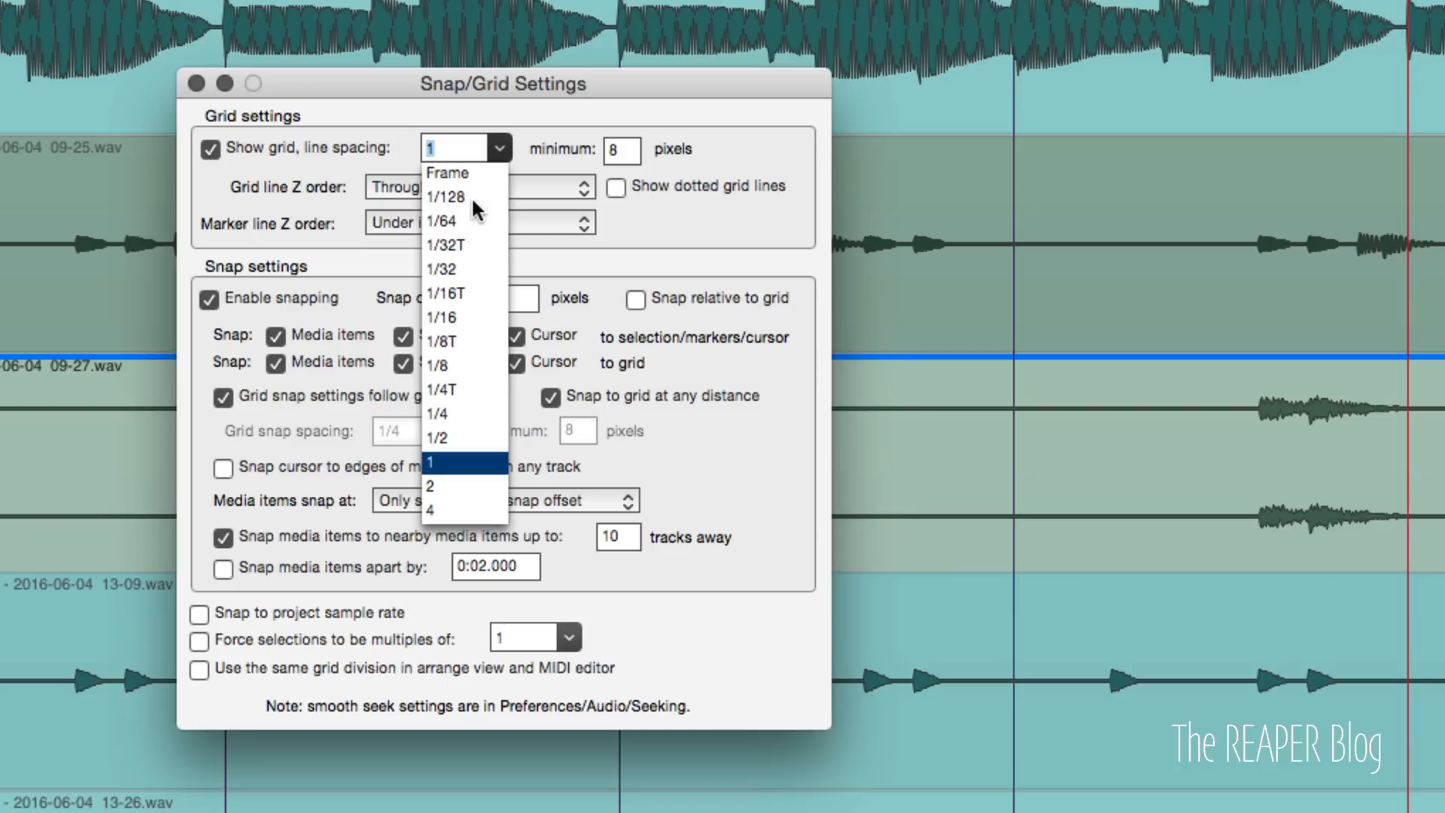
pyautogui.moveTo(468, 519)
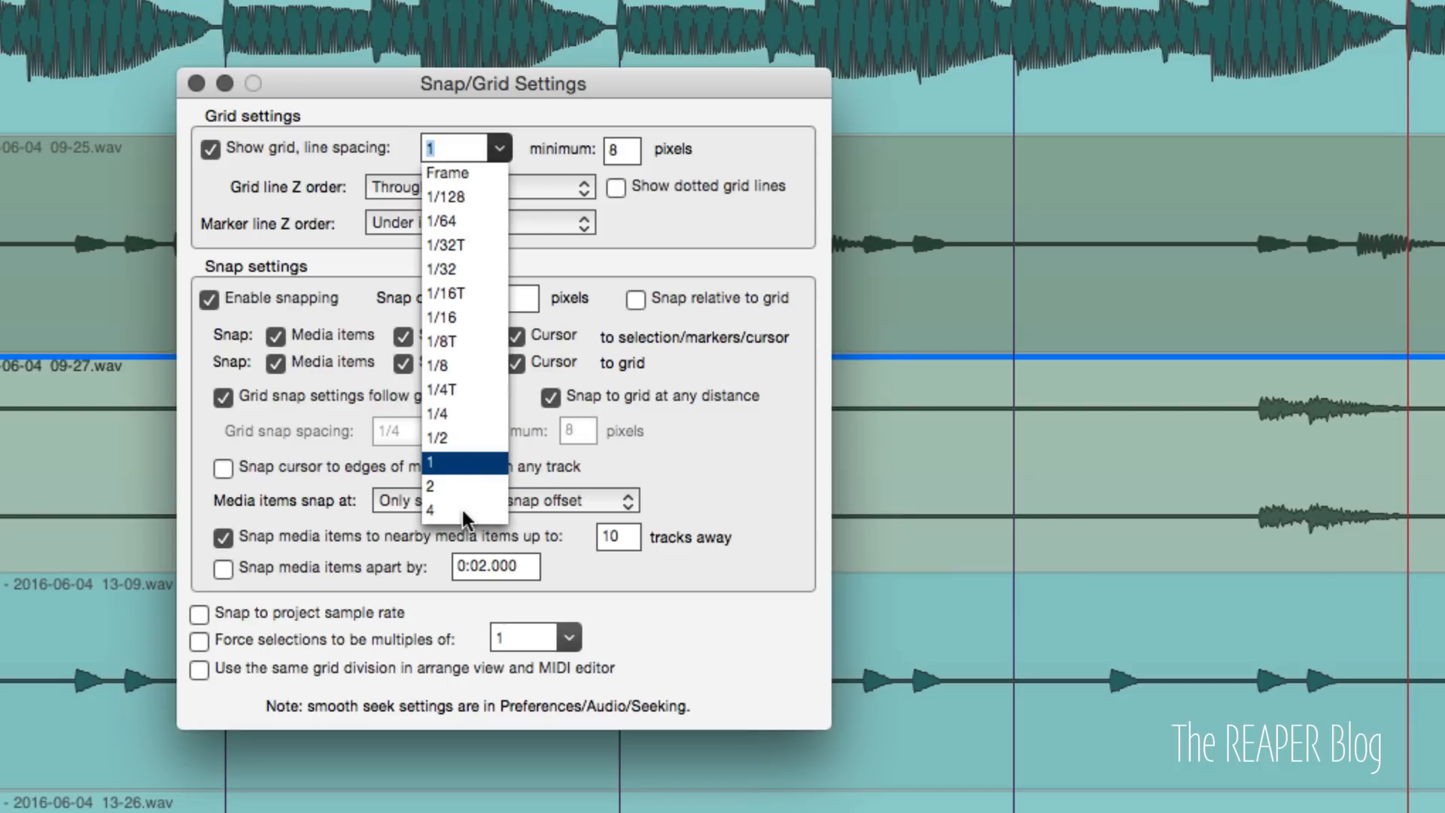
pyautogui.moveTo(465, 253)
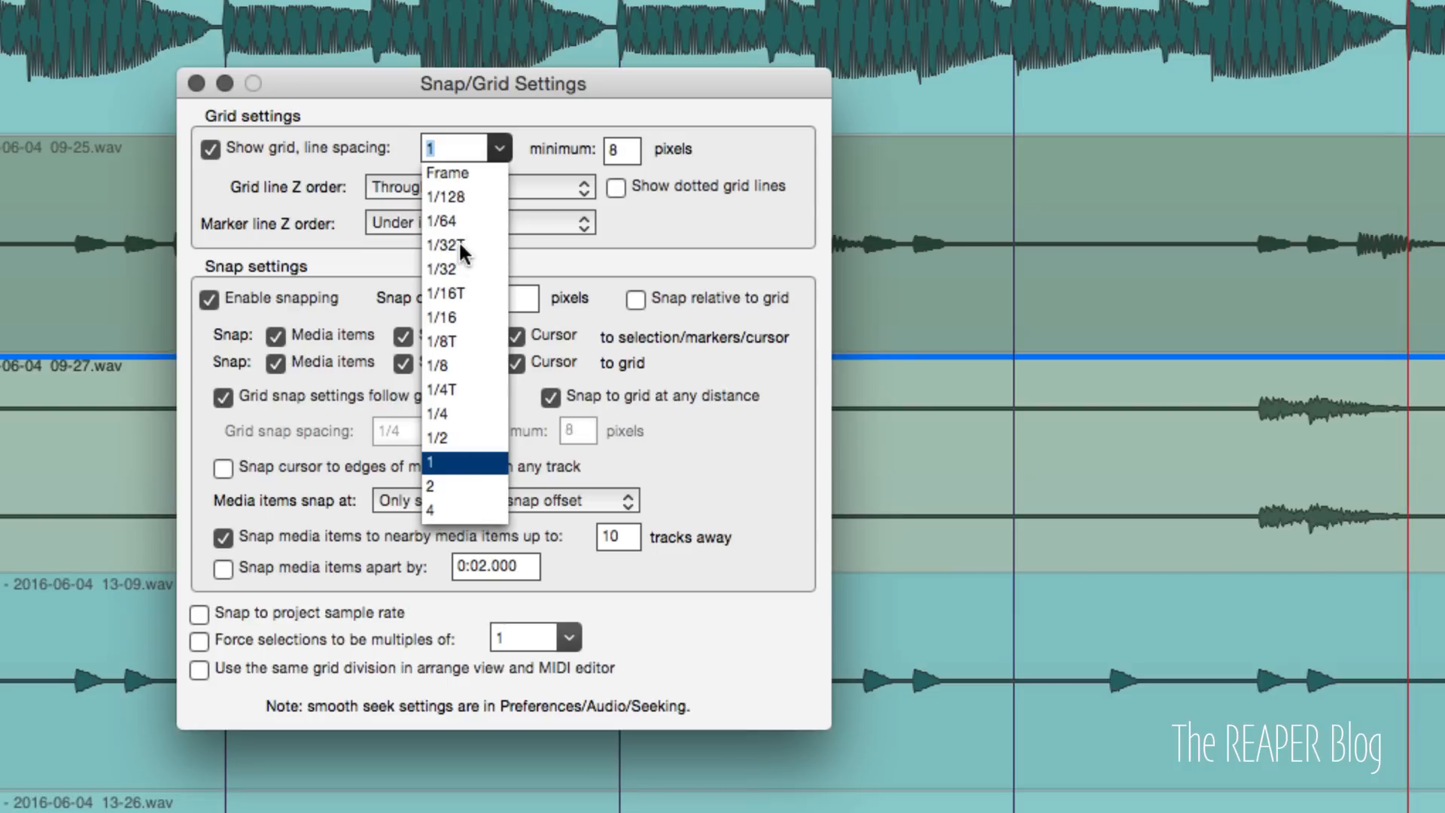
pyautogui.click(443, 364)
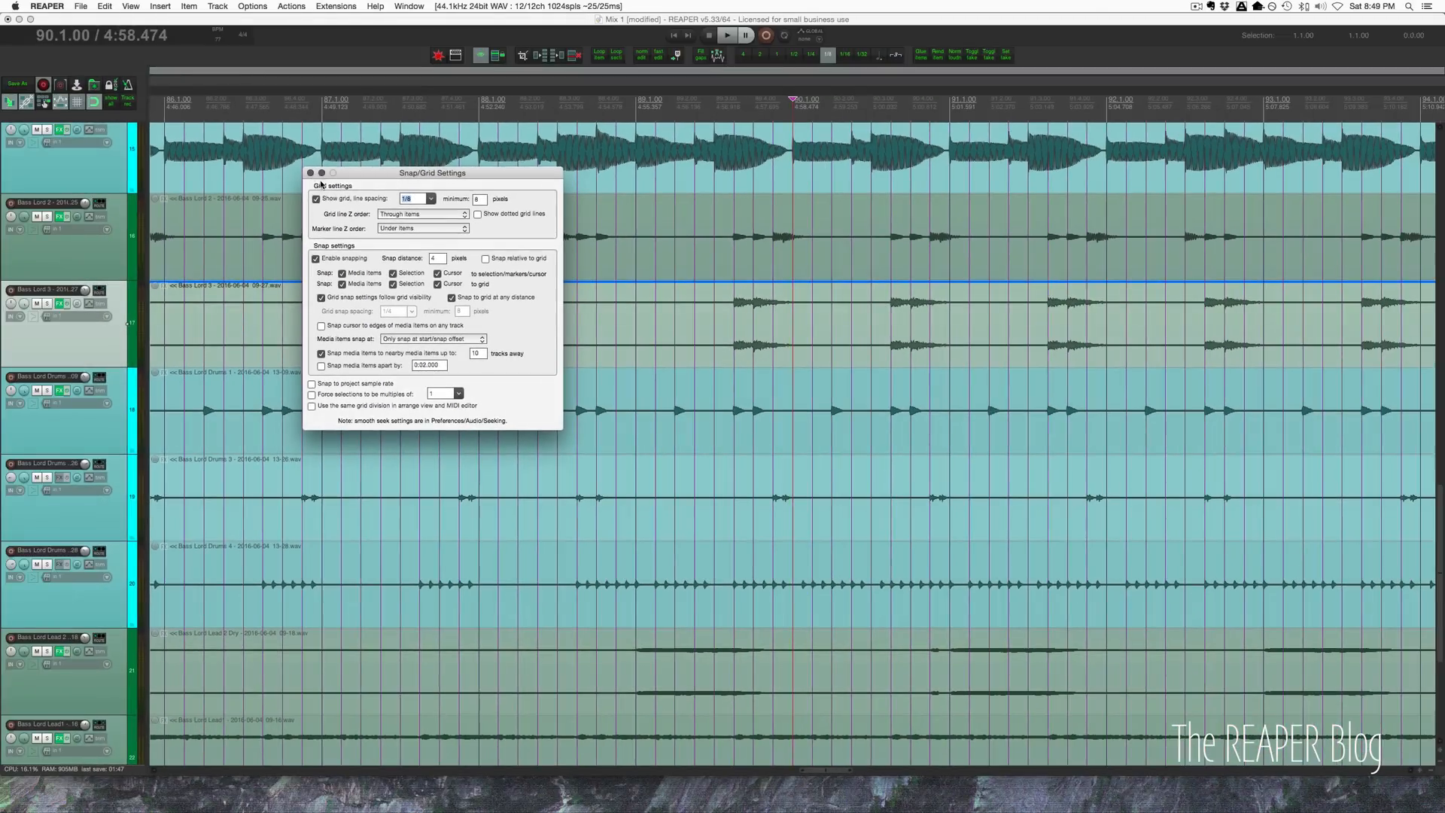
# Close Snap/Grid Settings, briefly reopening it to confirm the 1/8 spacing.
pyautogui.click(312, 173)
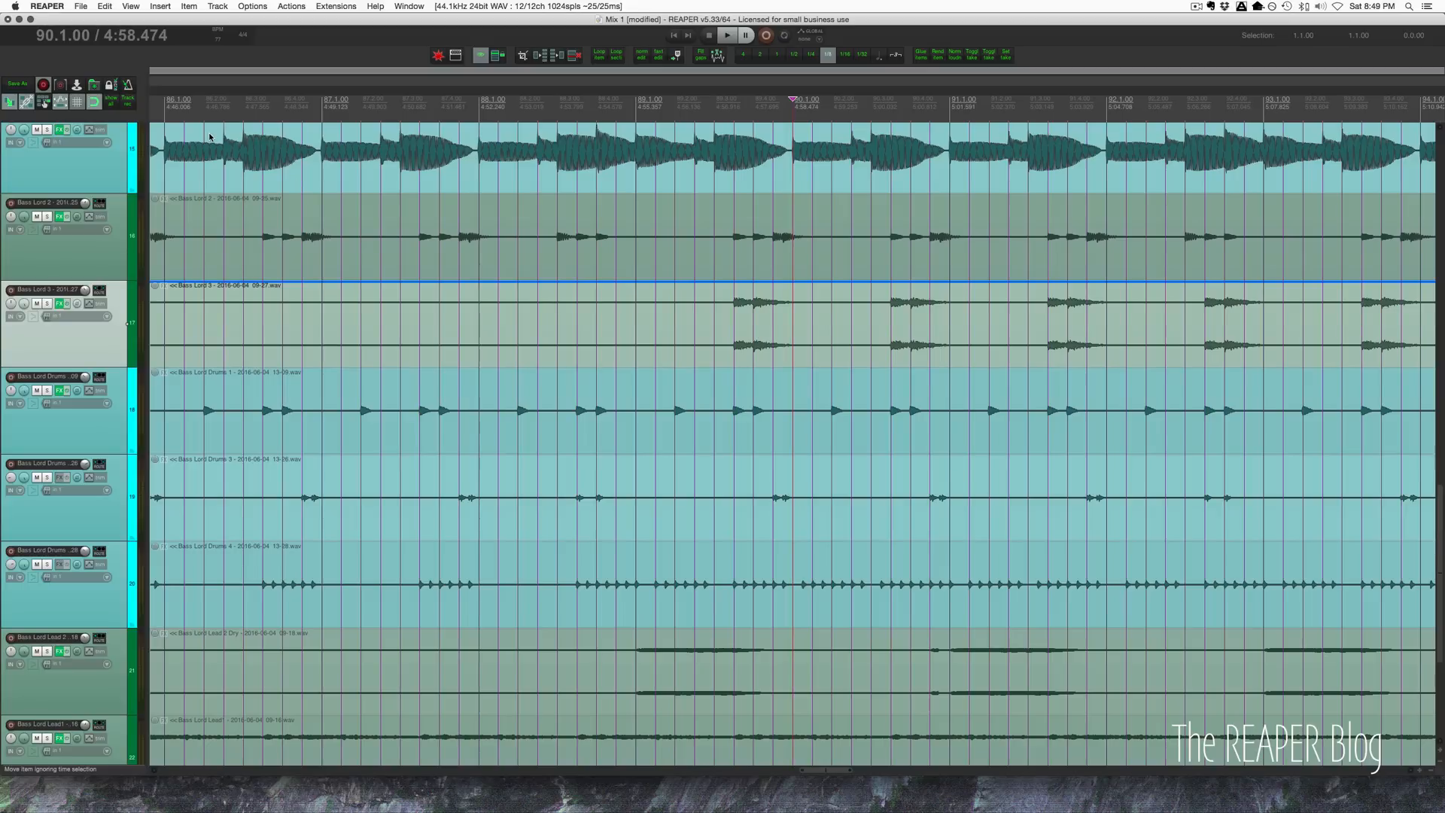
pyautogui.click(93, 101)
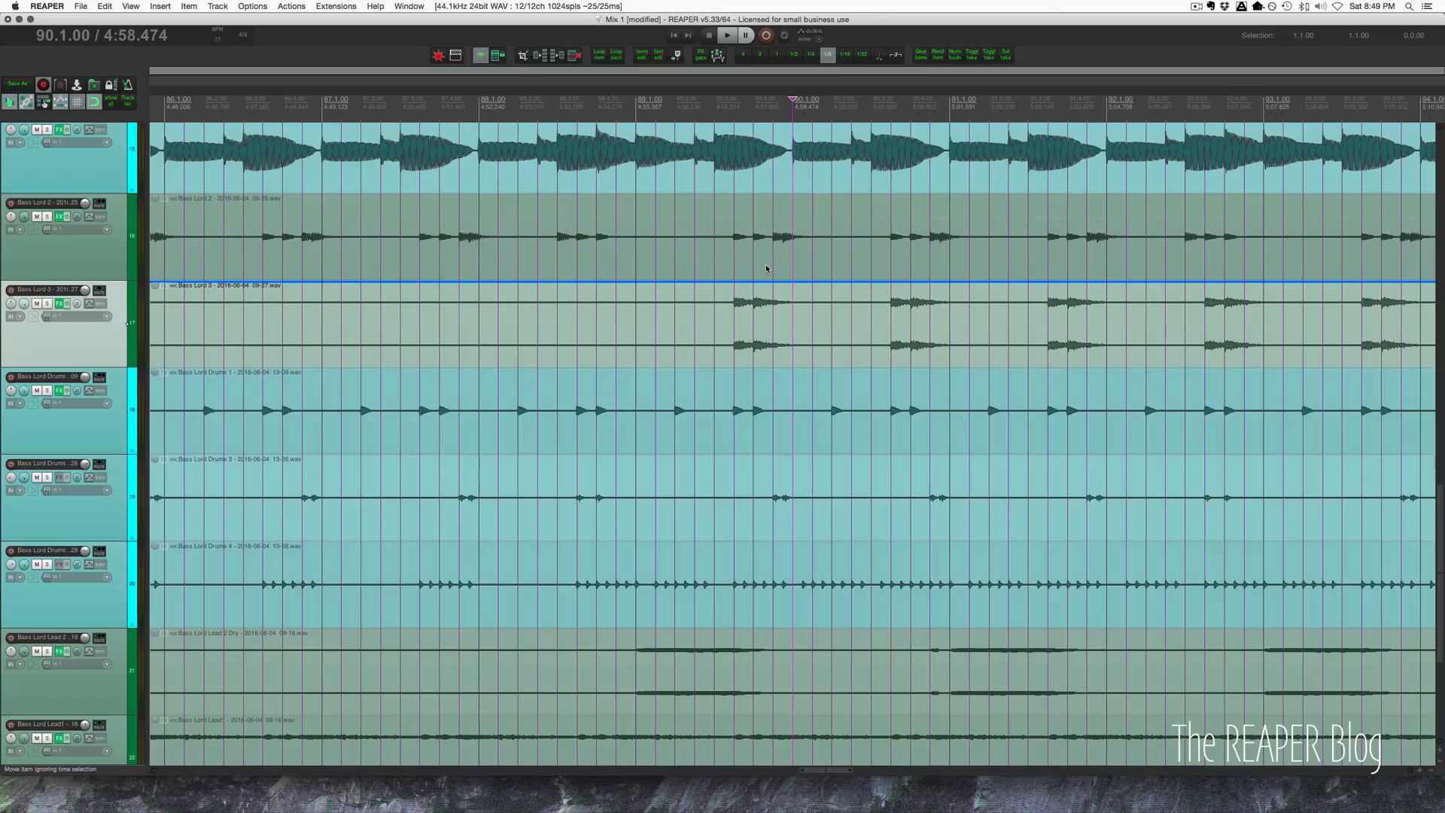
pyautogui.moveTo(460, 180)
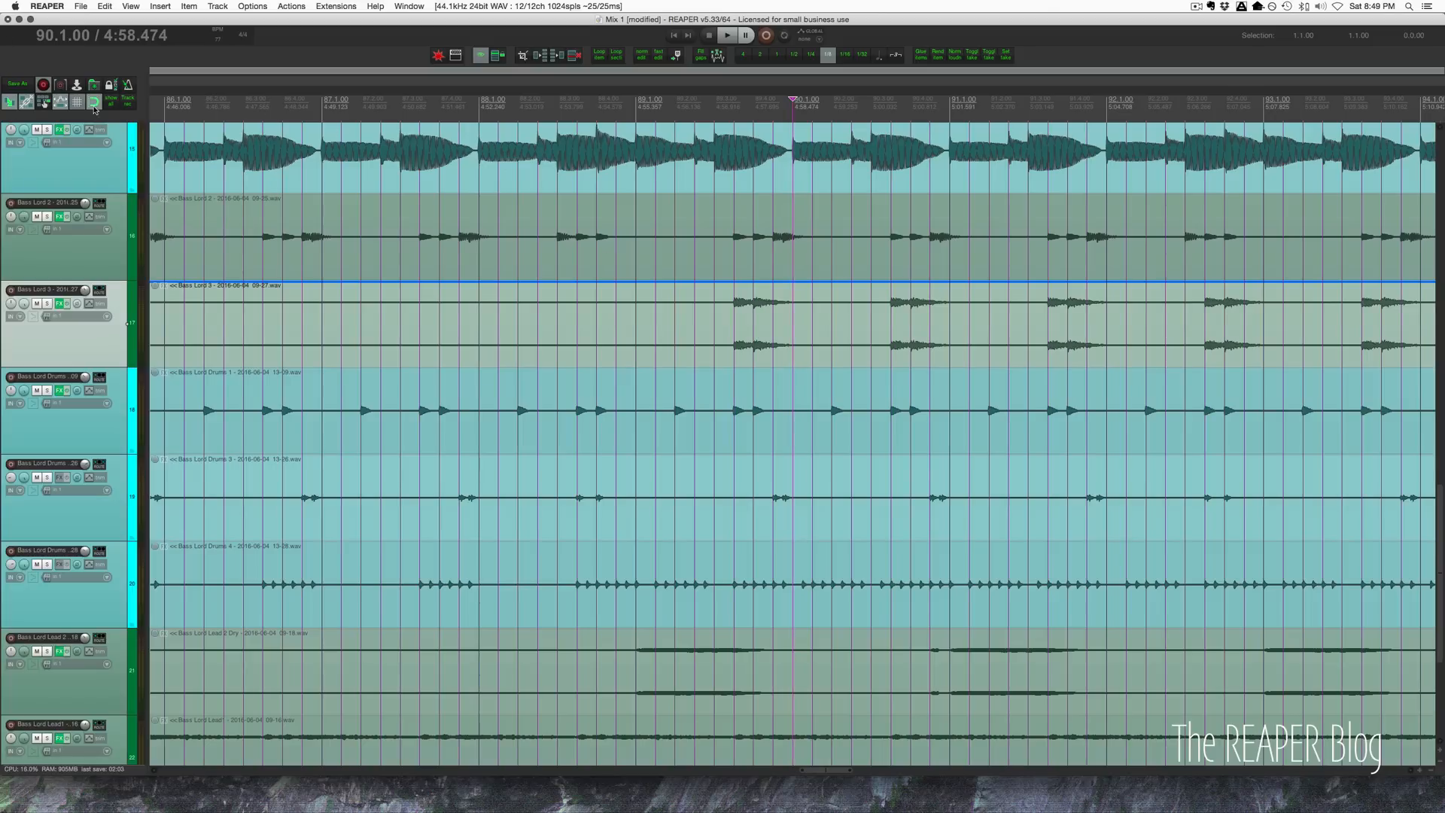
pyautogui.click(93, 101)
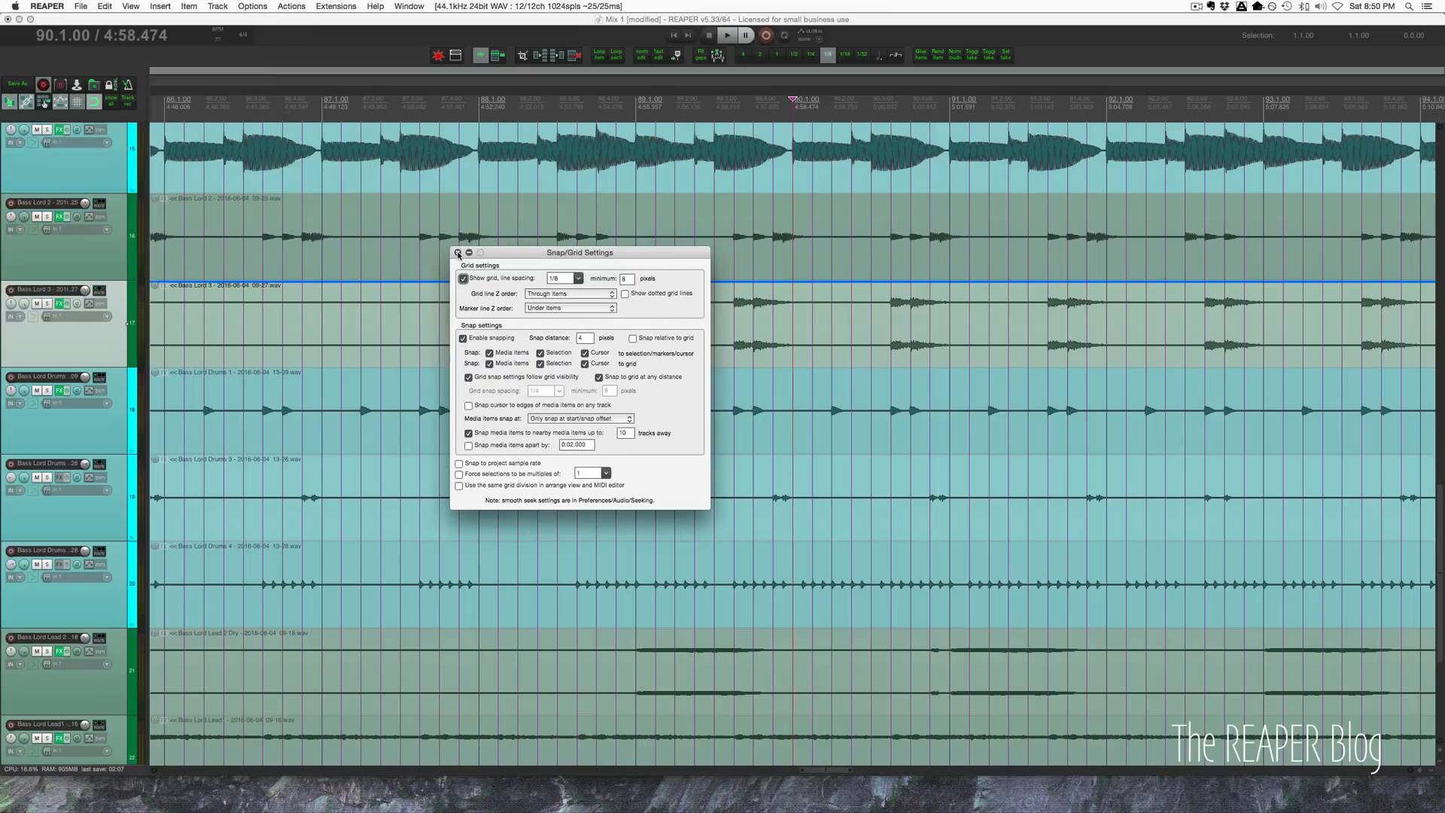
pyautogui.click(458, 253)
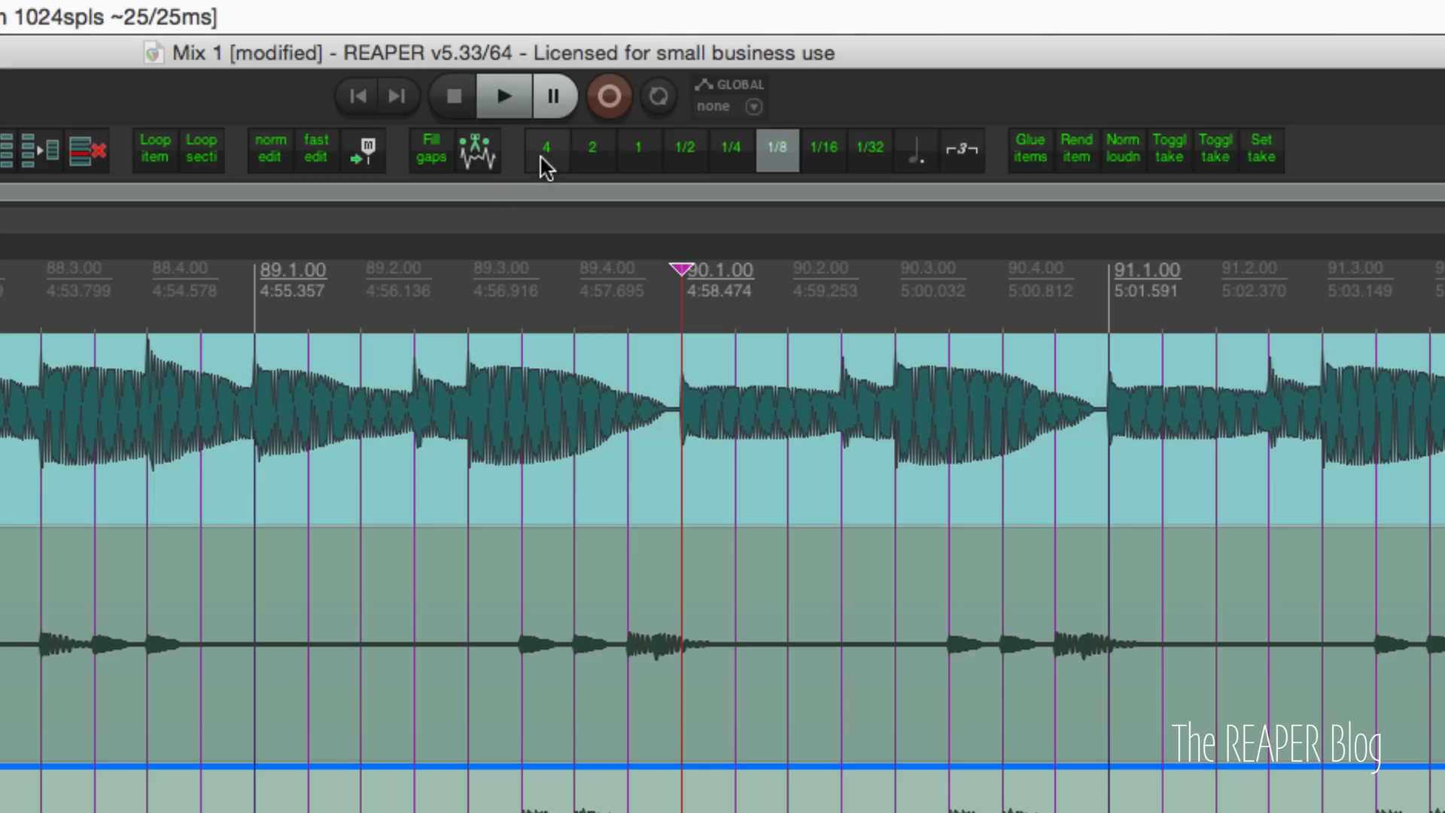
# Try the toolbar grid buttons 1/2, 1/16, dotted and triplet, ending on 1/4 spacing.
pyautogui.click(683, 149)
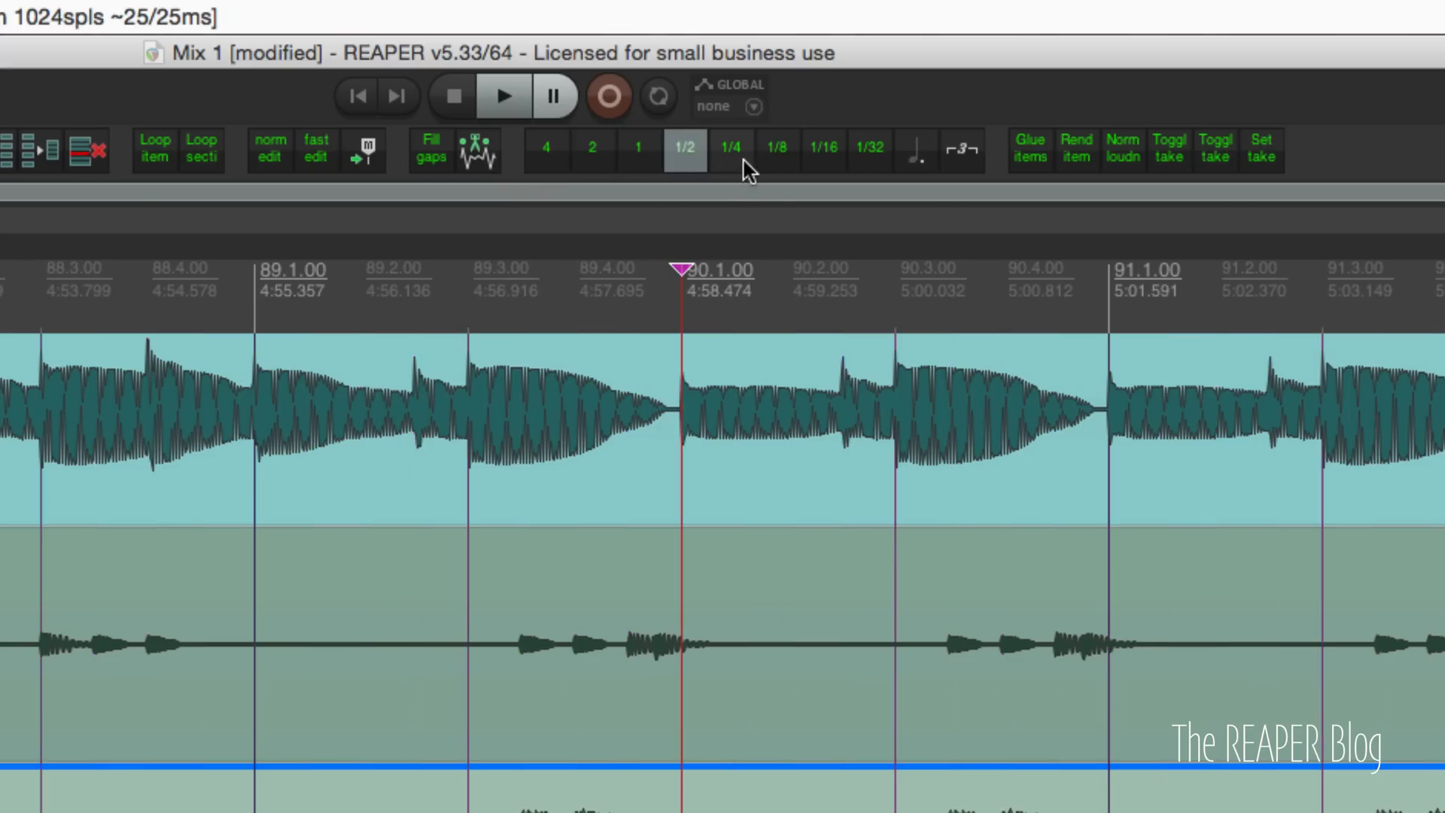
pyautogui.click(822, 149)
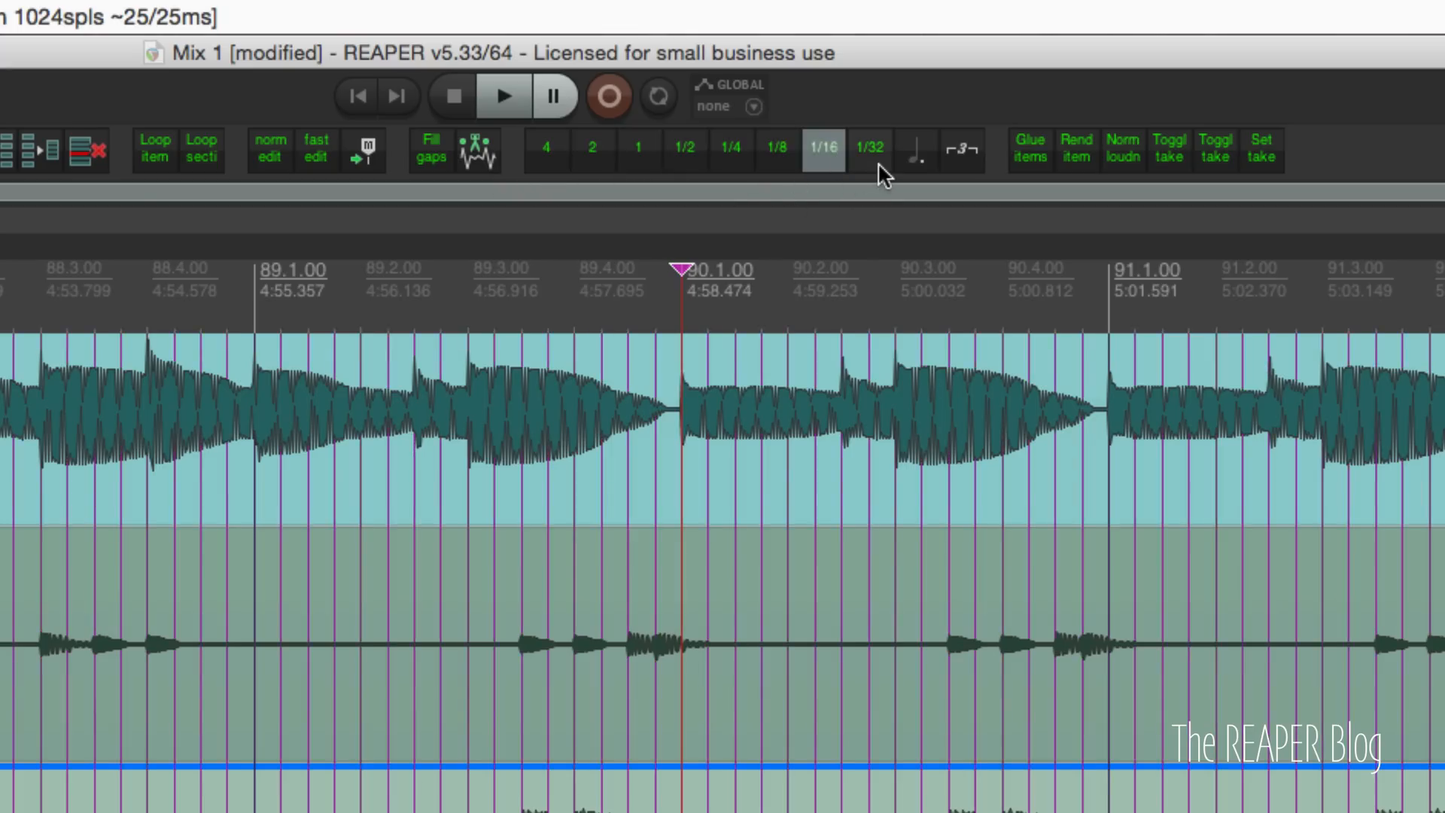
pyautogui.click(868, 149)
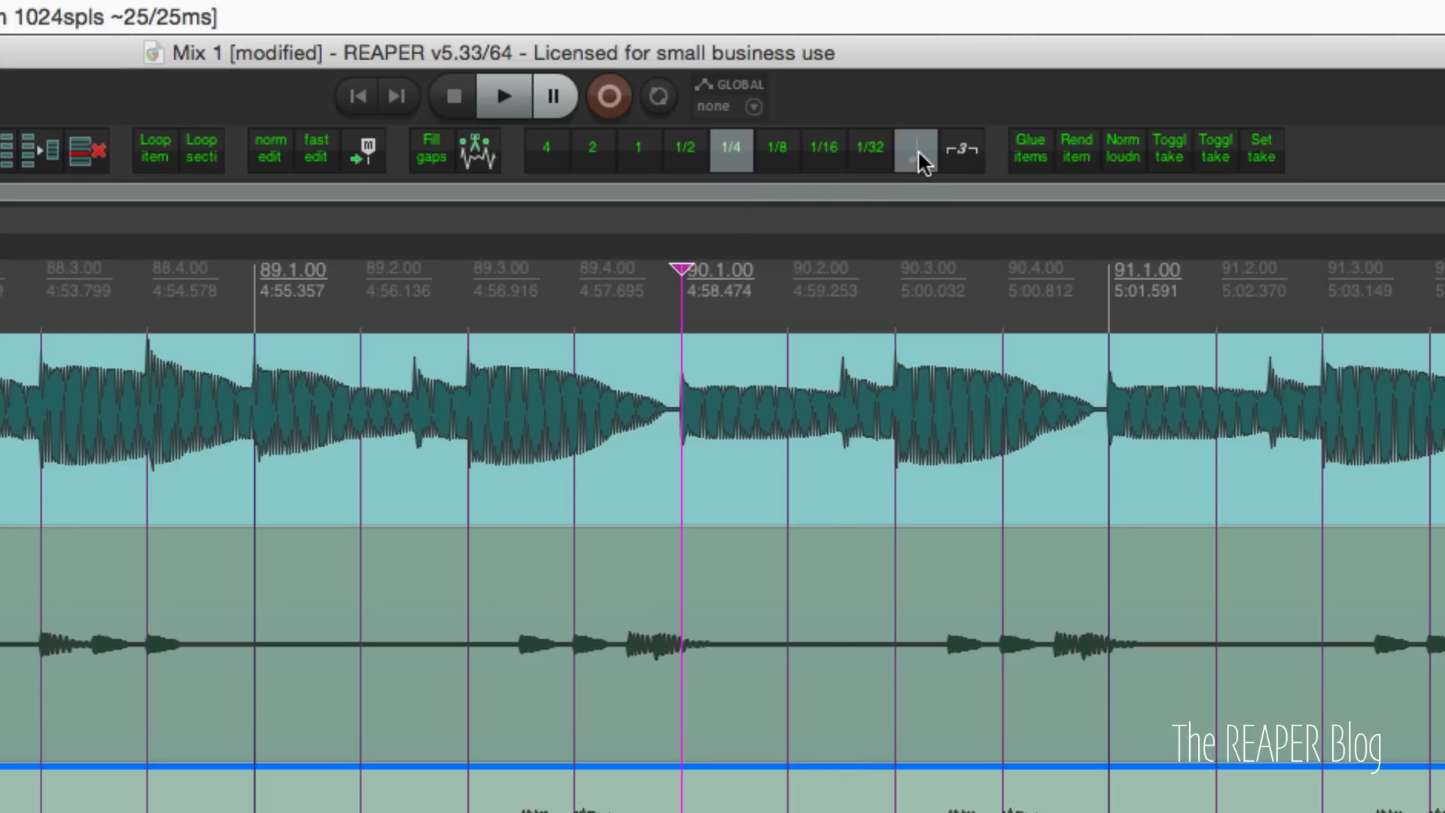
pyautogui.click(915, 150)
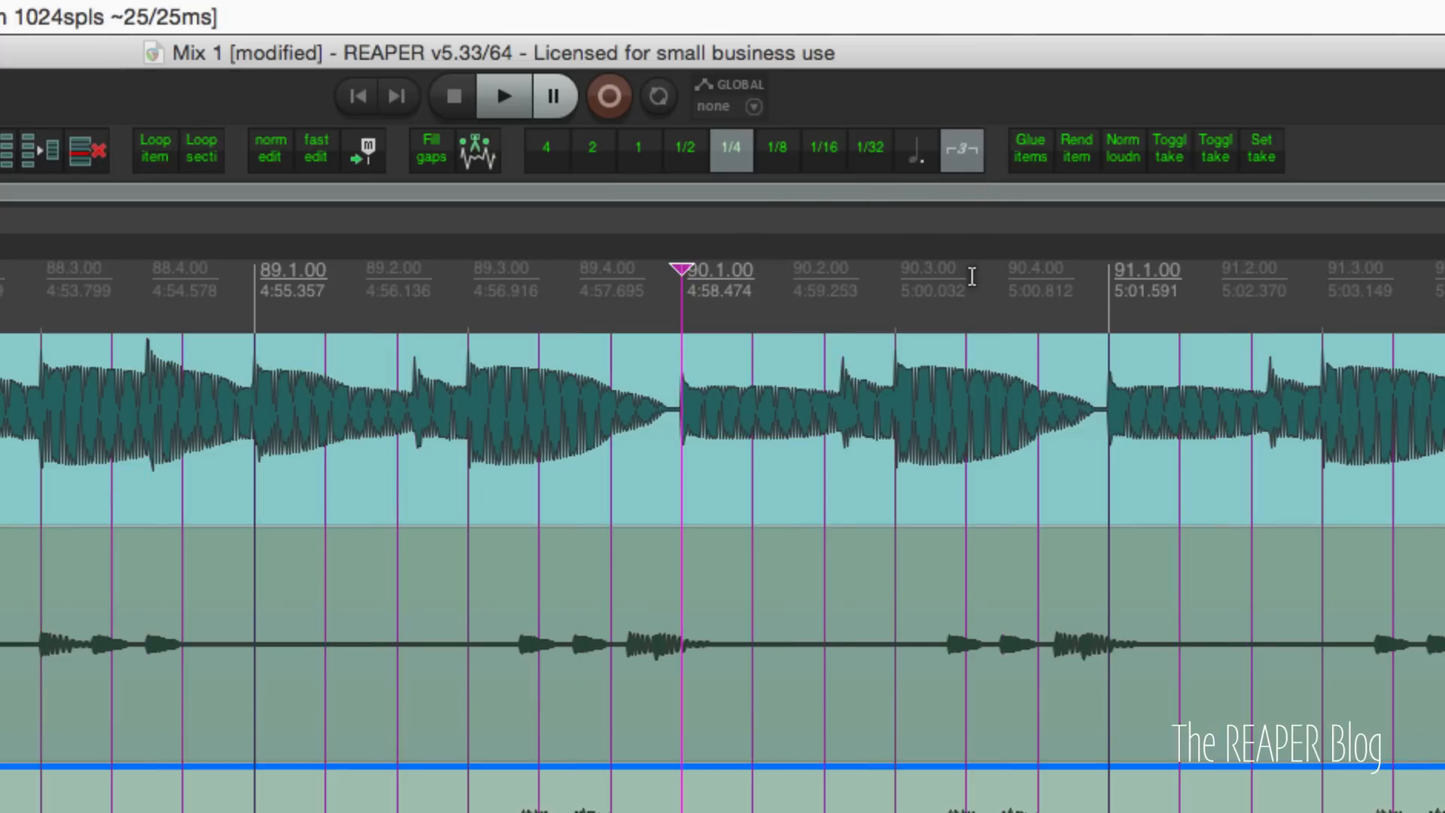
pyautogui.click(776, 149)
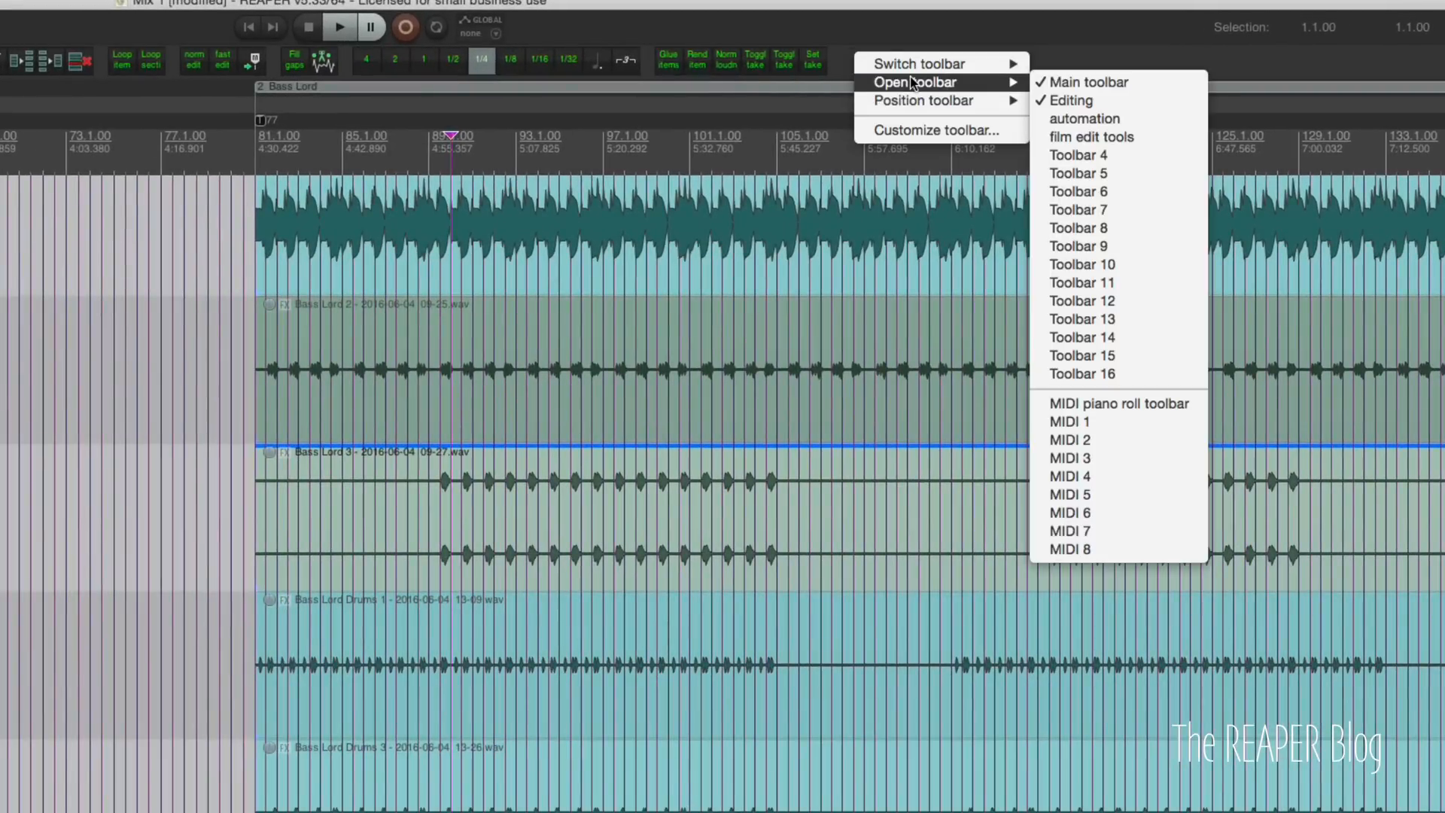
# Show the Customize toolbar window scrolled to the grid-size, dotted and triplet entries.
pyautogui.click(934, 129)
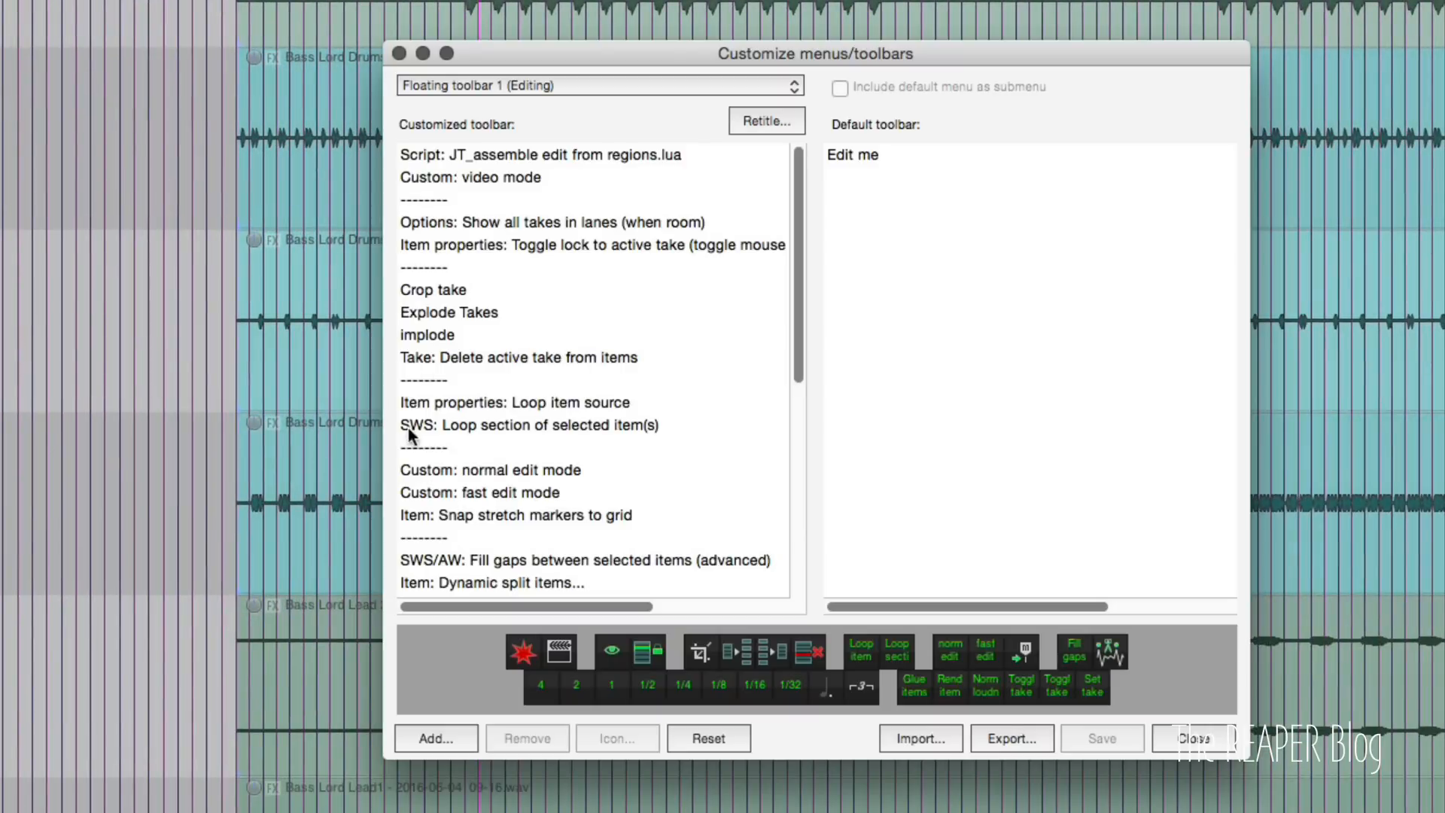
pyautogui.scroll(-3)
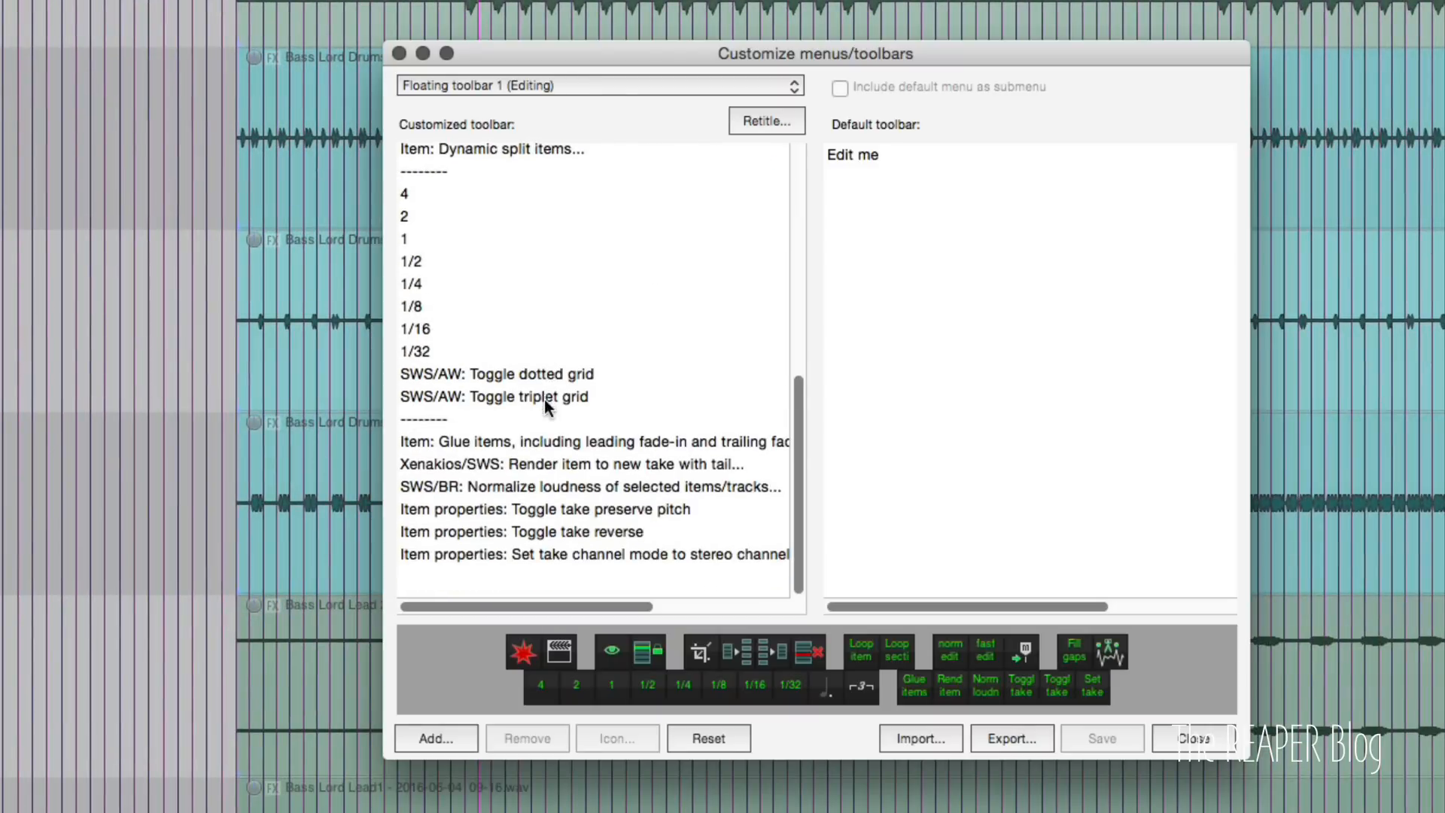
pyautogui.click(403, 224)
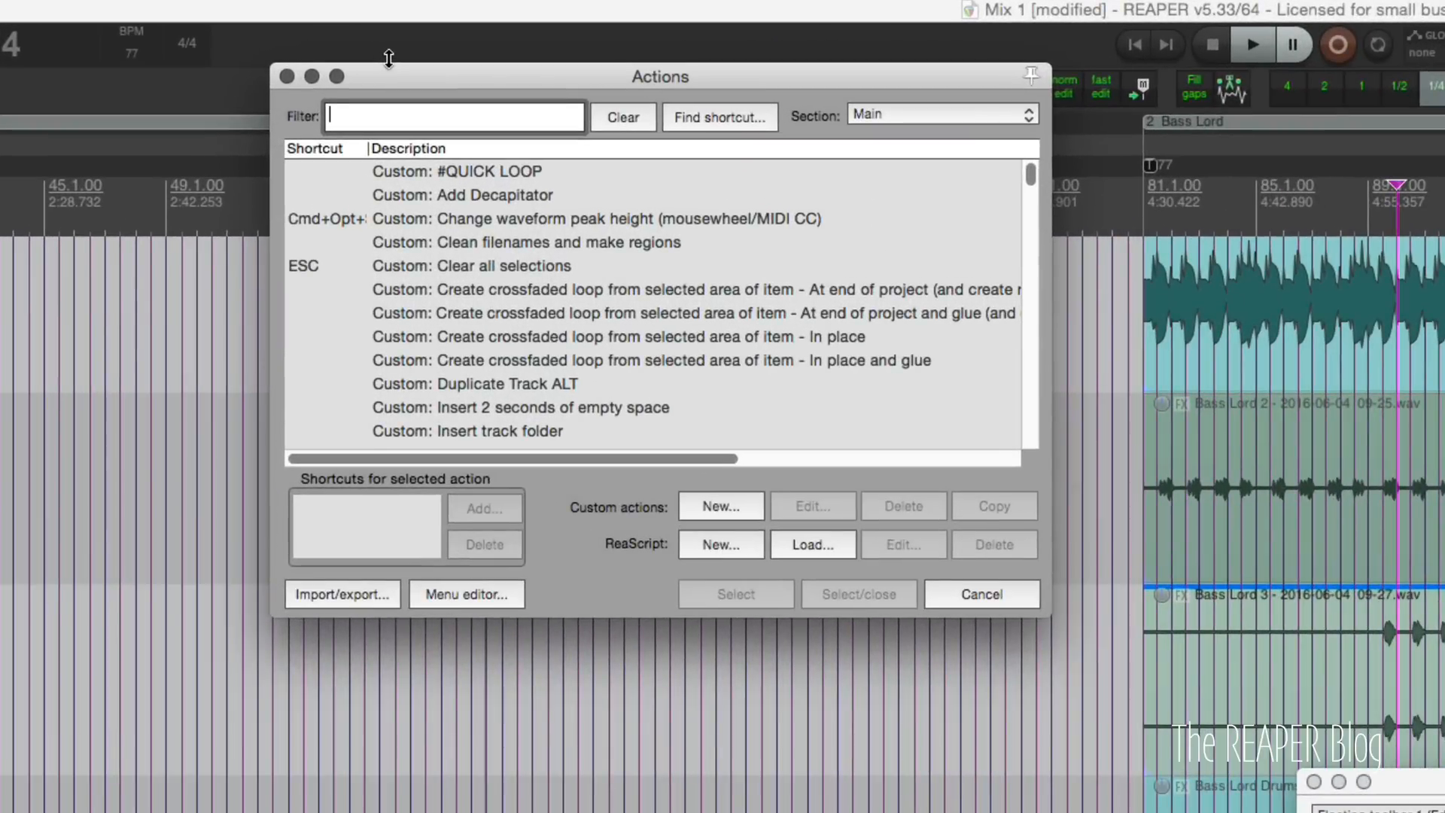
# Filter the Actions list by 'set grid' and browse Grid: Set to 1/3 through Grid: Set to 4.
pyautogui.write('set grid')
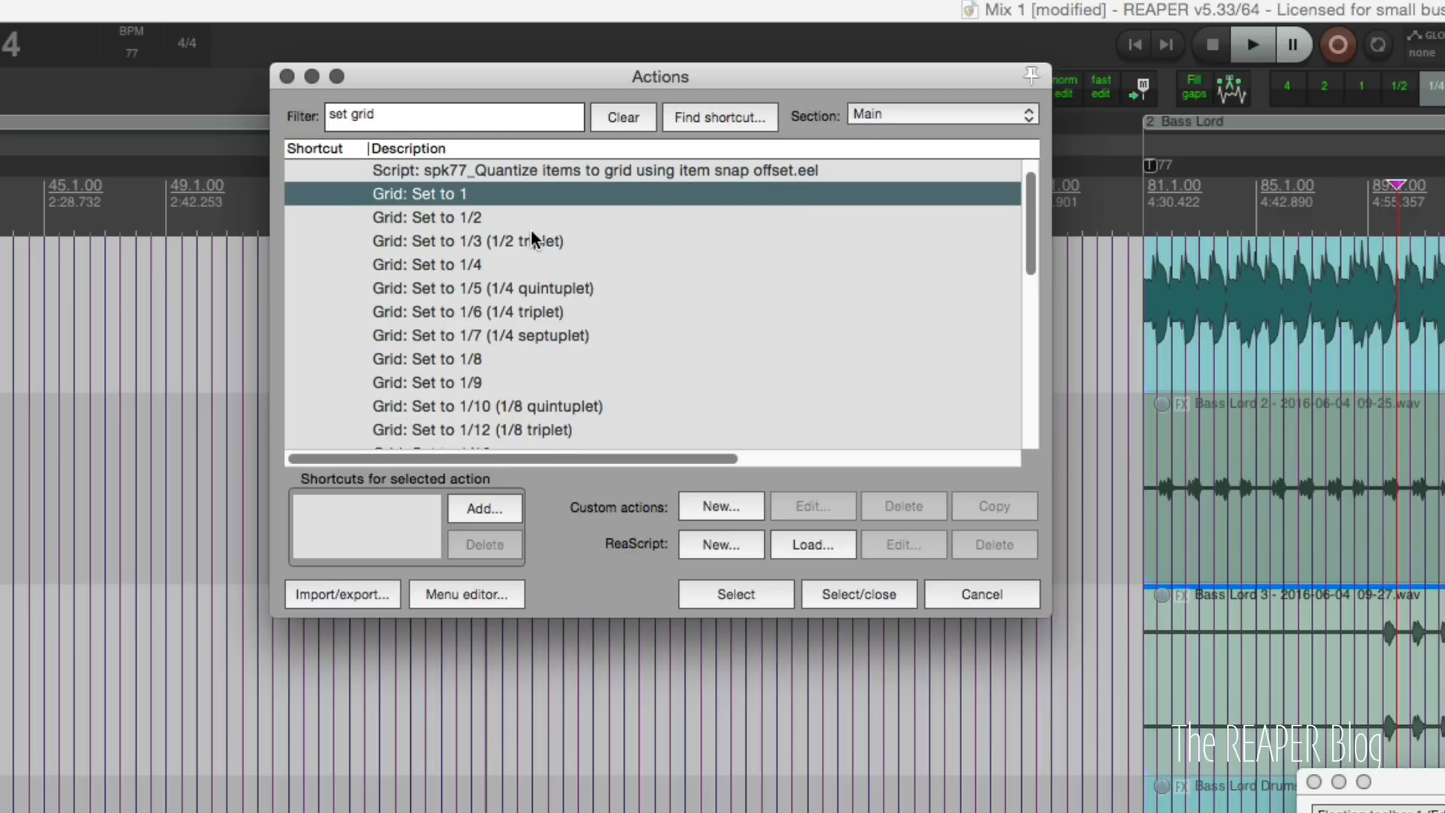
pyautogui.click(471, 241)
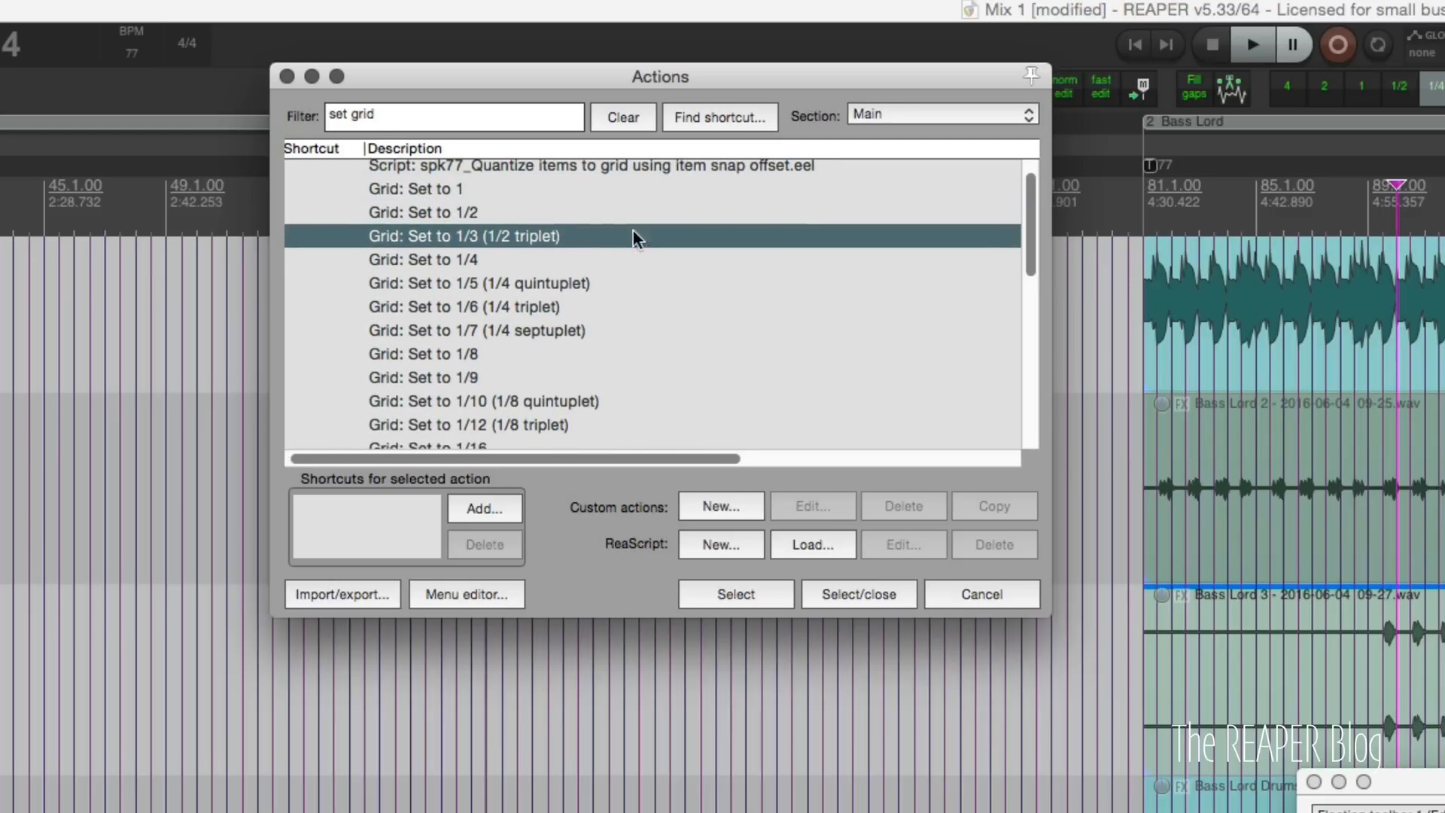
pyautogui.scroll(-3)
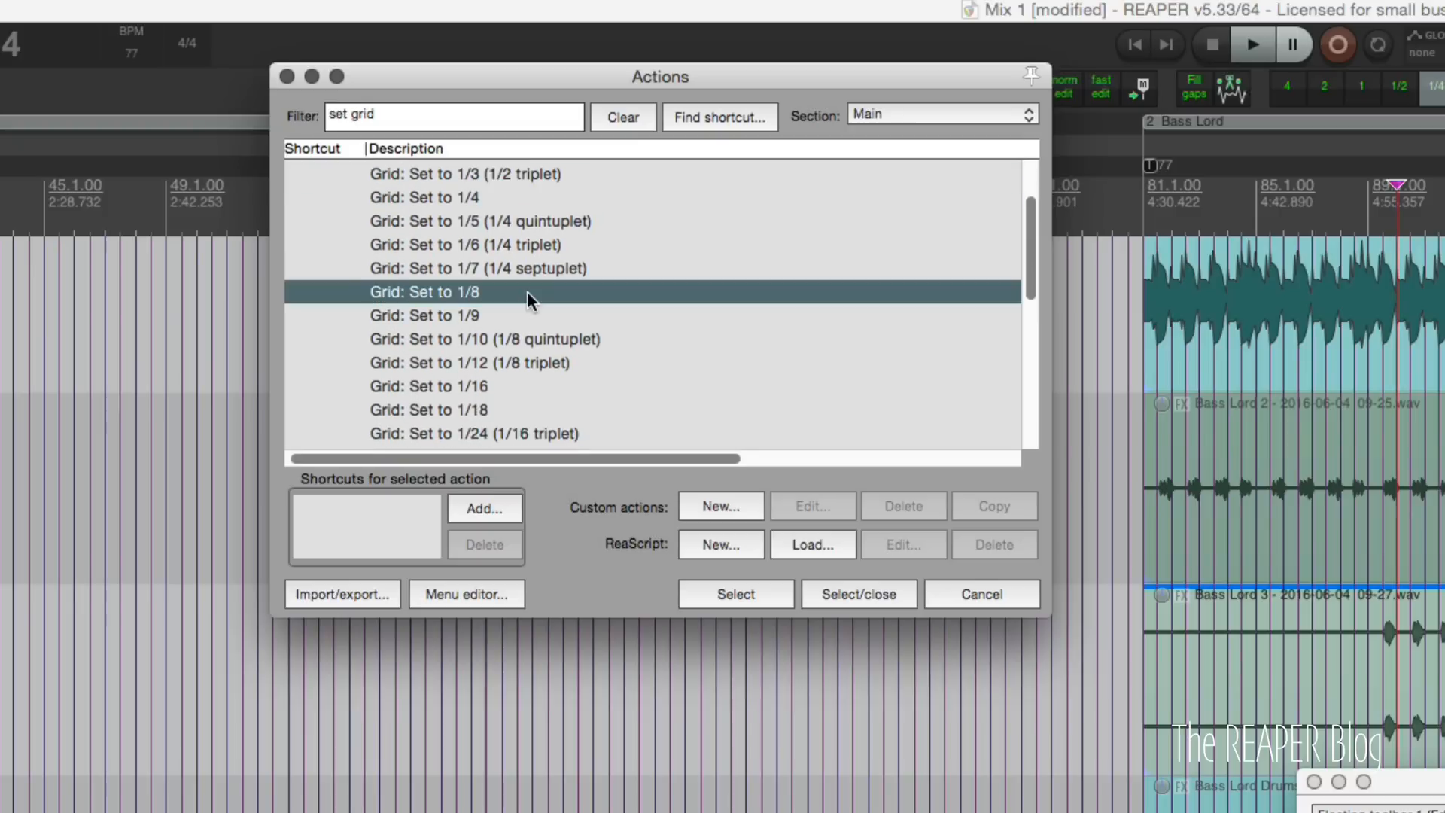
pyautogui.click(427, 387)
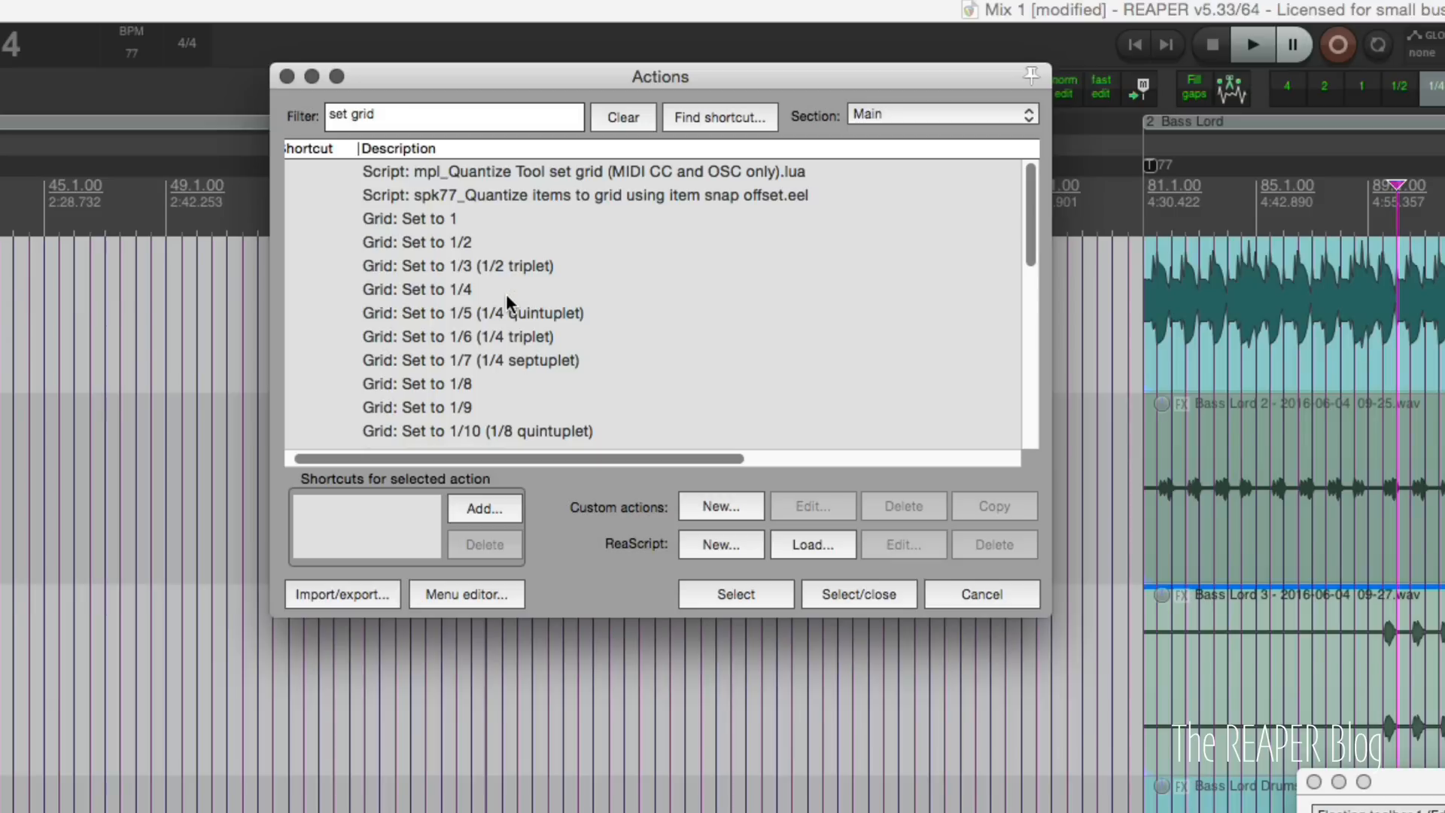
pyautogui.scroll(-3)
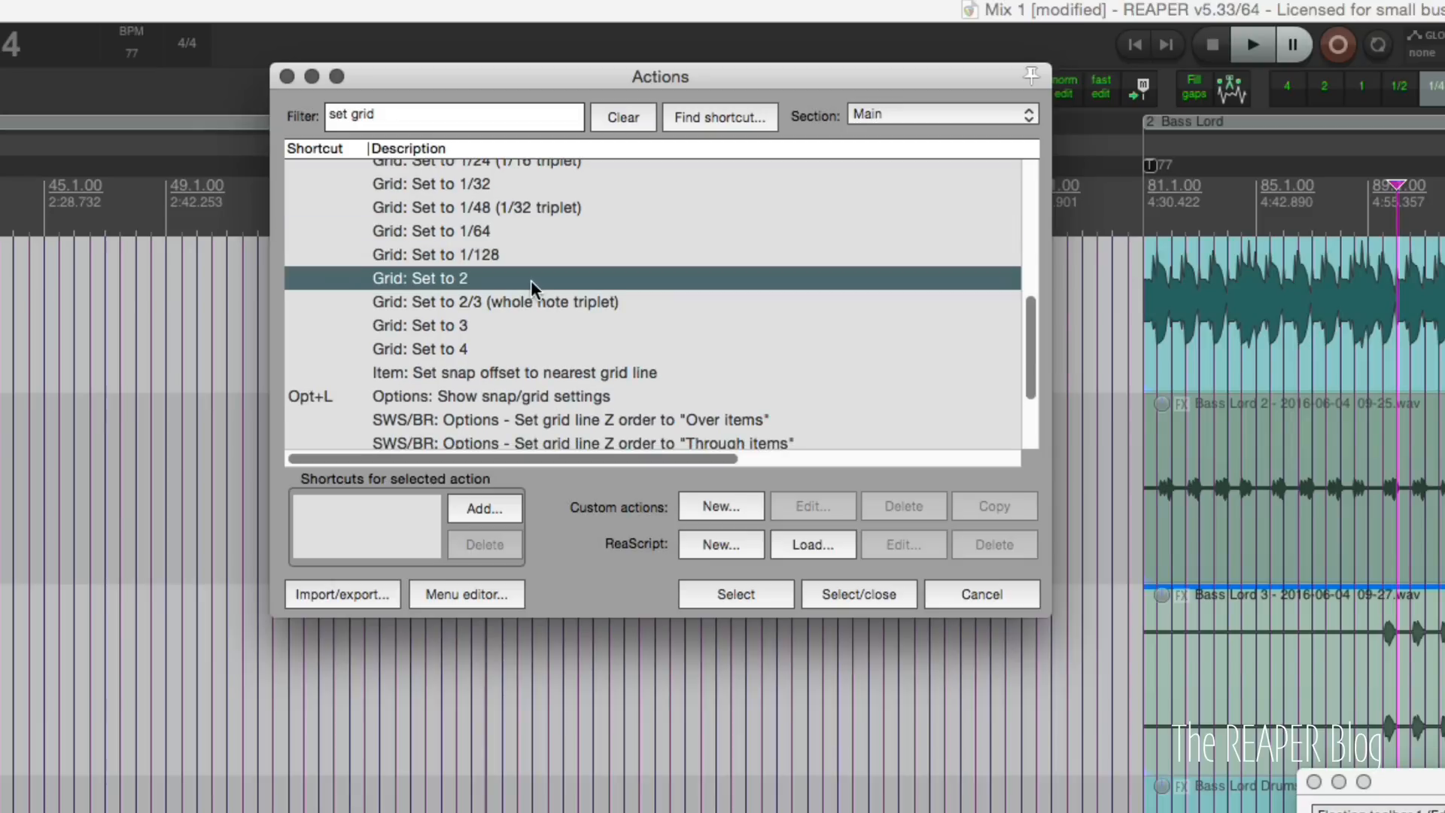
pyautogui.click(420, 348)
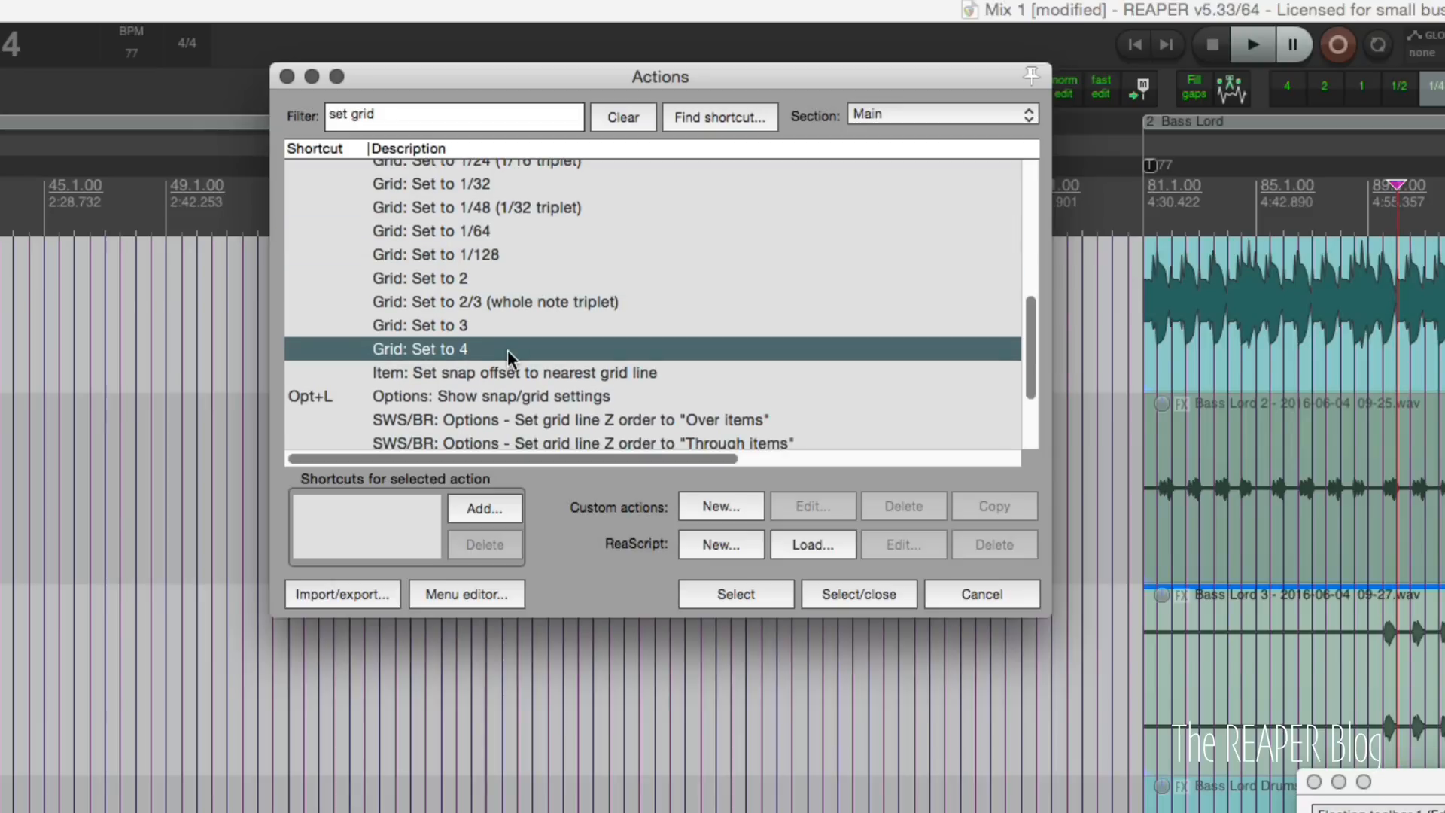
pyautogui.click(452, 116)
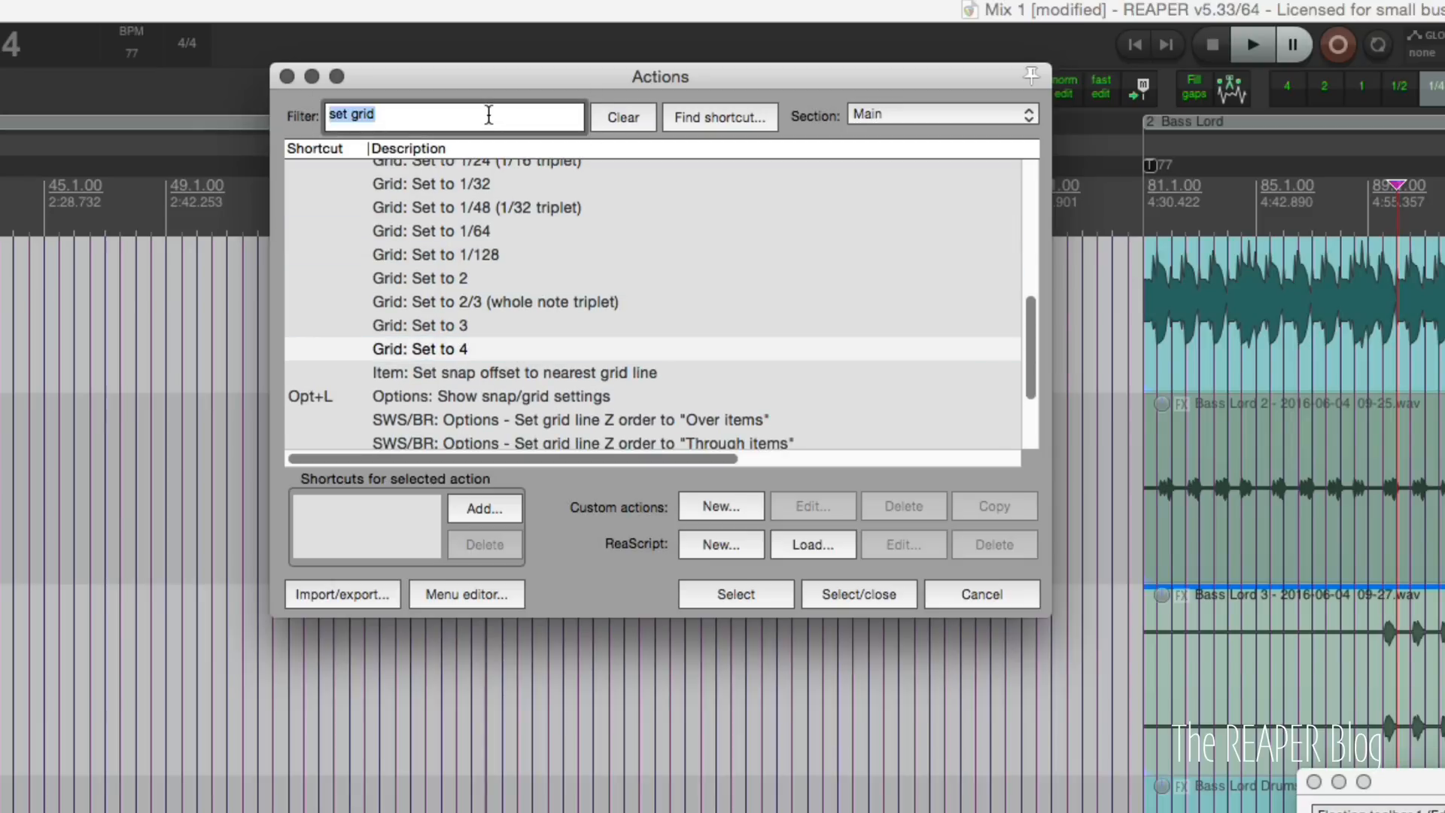
# Filter by 'toggle grid' to find the SWS/AW dotted/triplet toggles, then close the Actions list.
pyautogui.write('toggl')
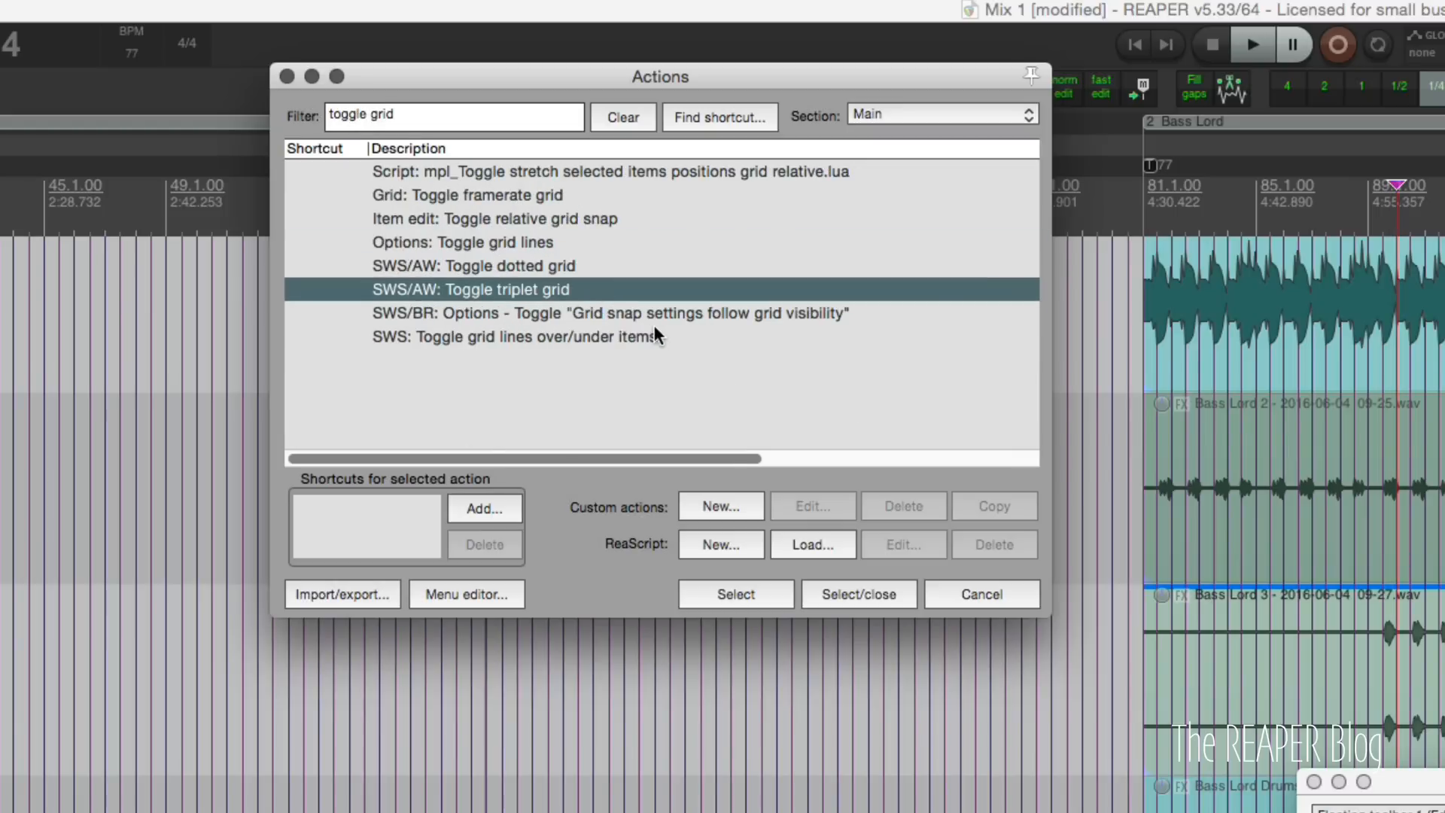
pyautogui.click(856, 593)
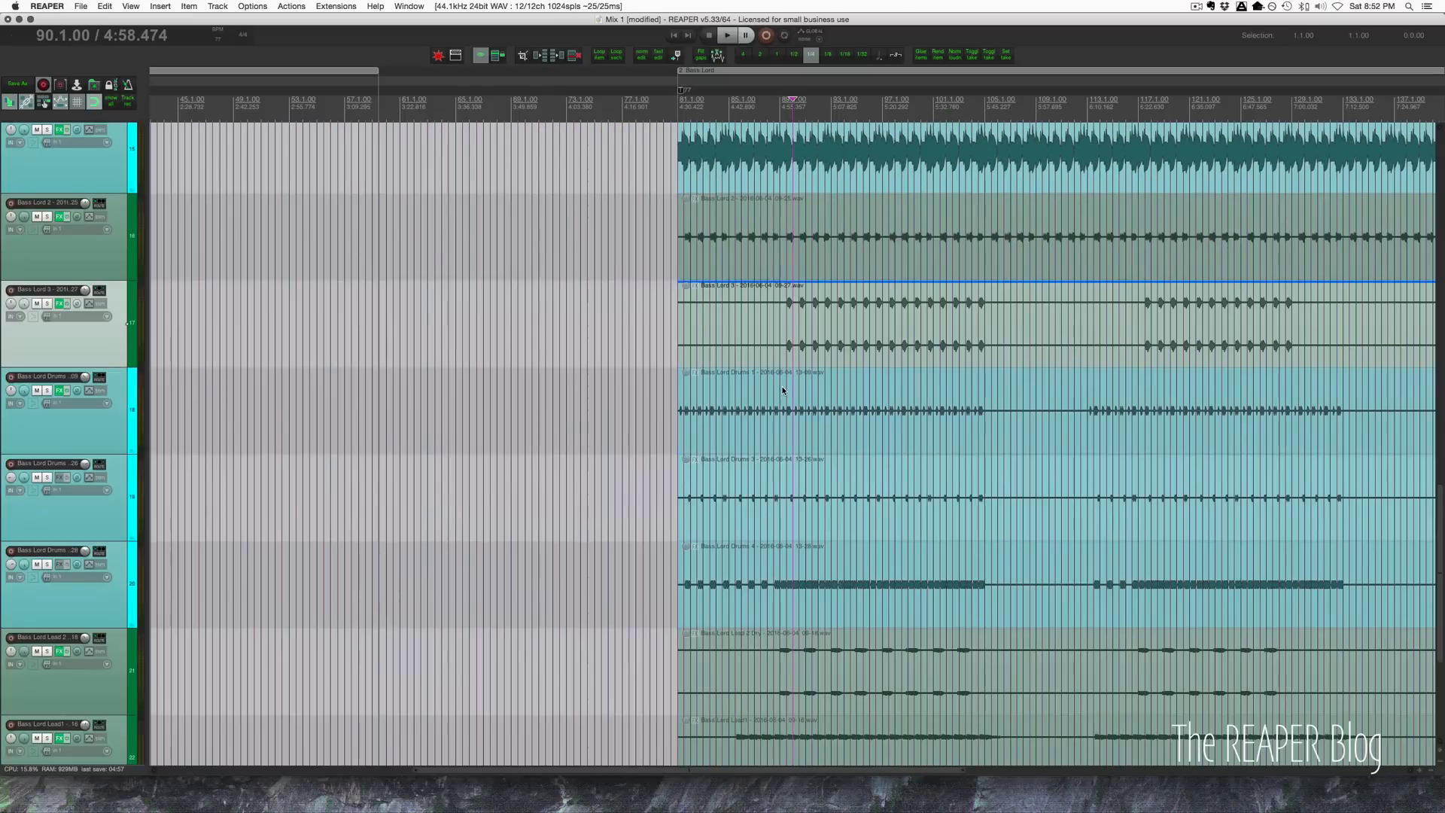